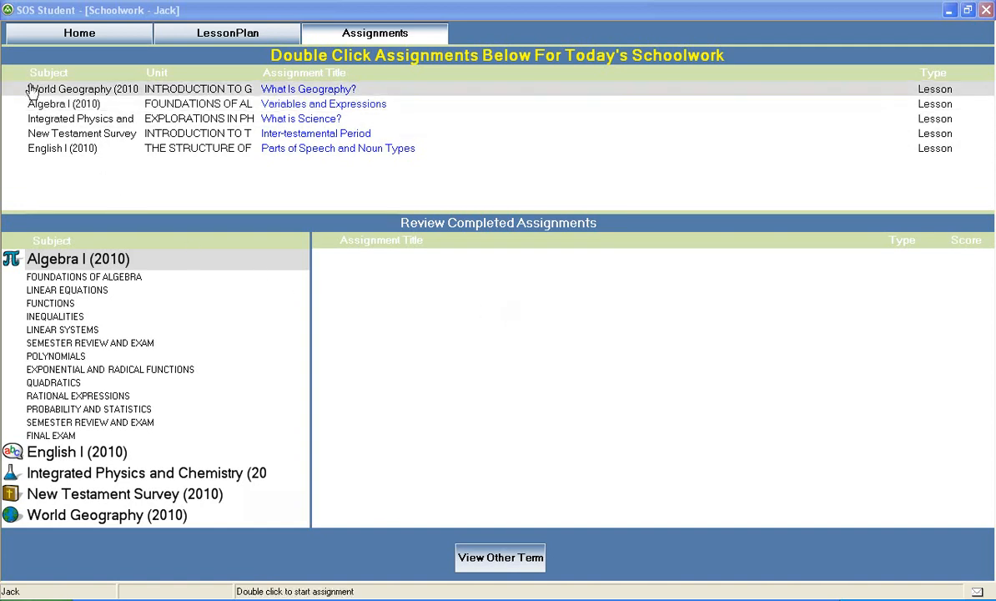
mouse_move(80, 33)
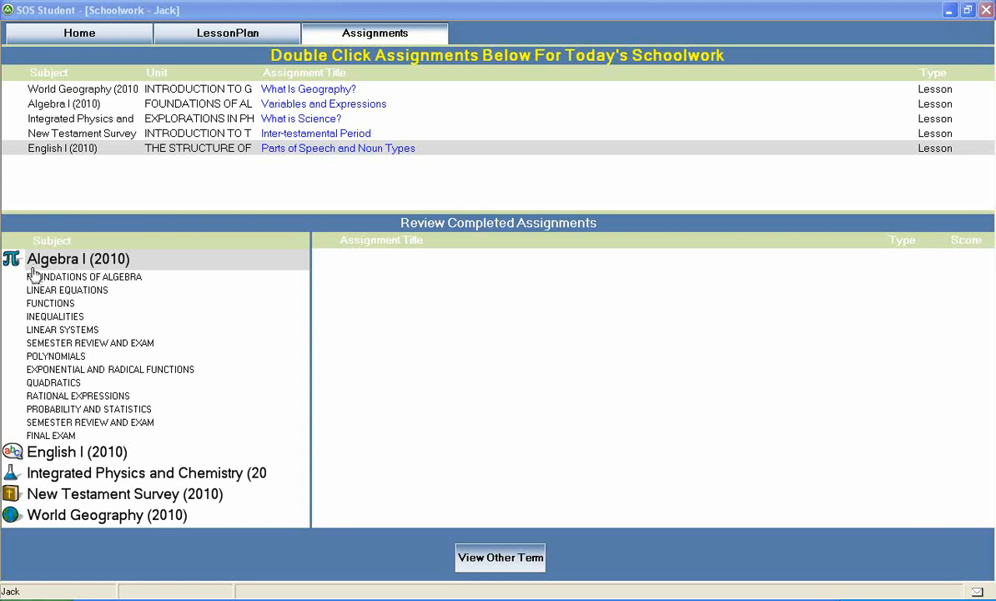
mouse_move(54, 277)
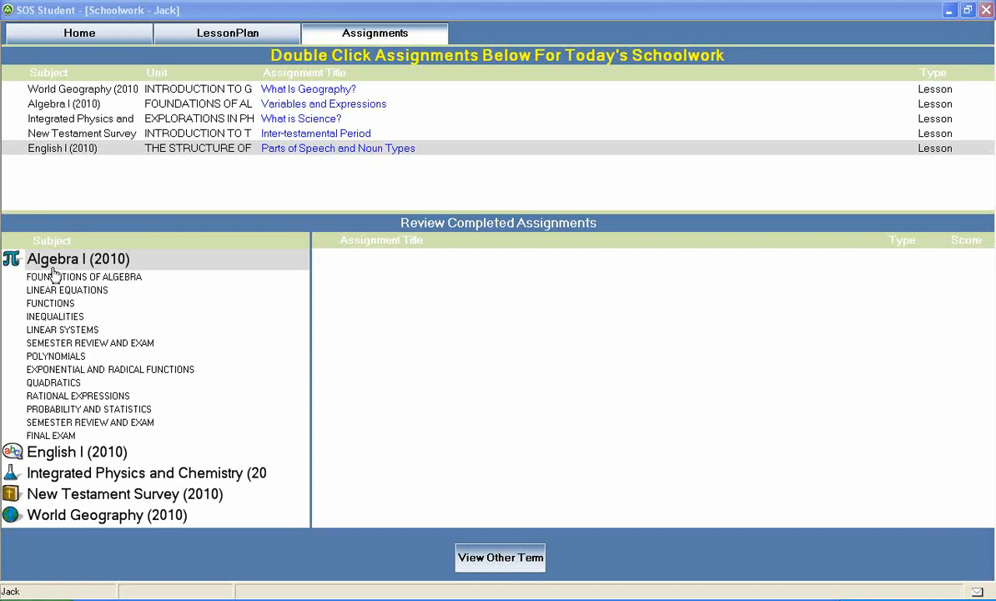
mouse_move(103, 277)
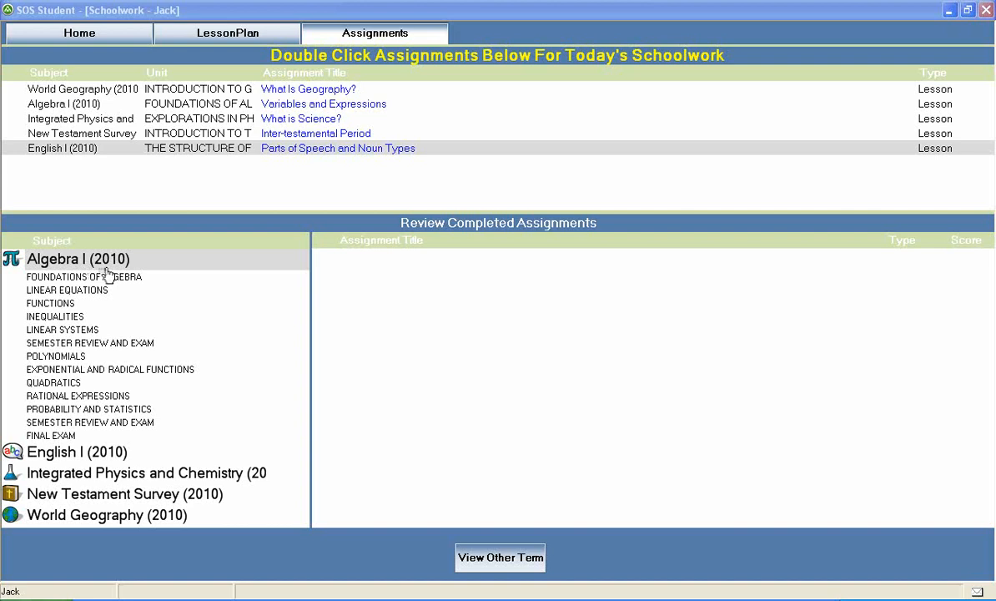
mouse_move(70, 323)
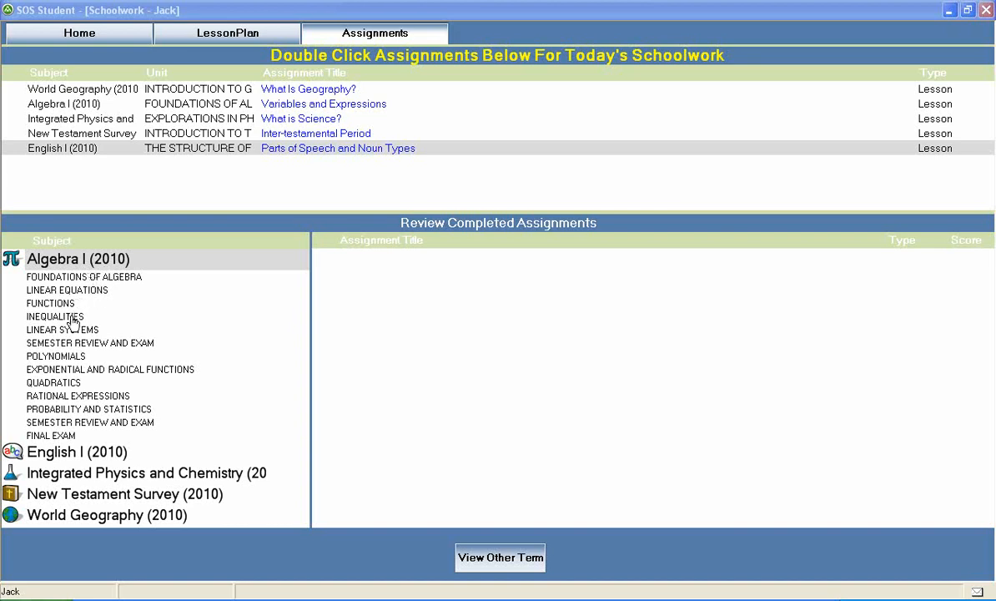
mouse_move(67, 450)
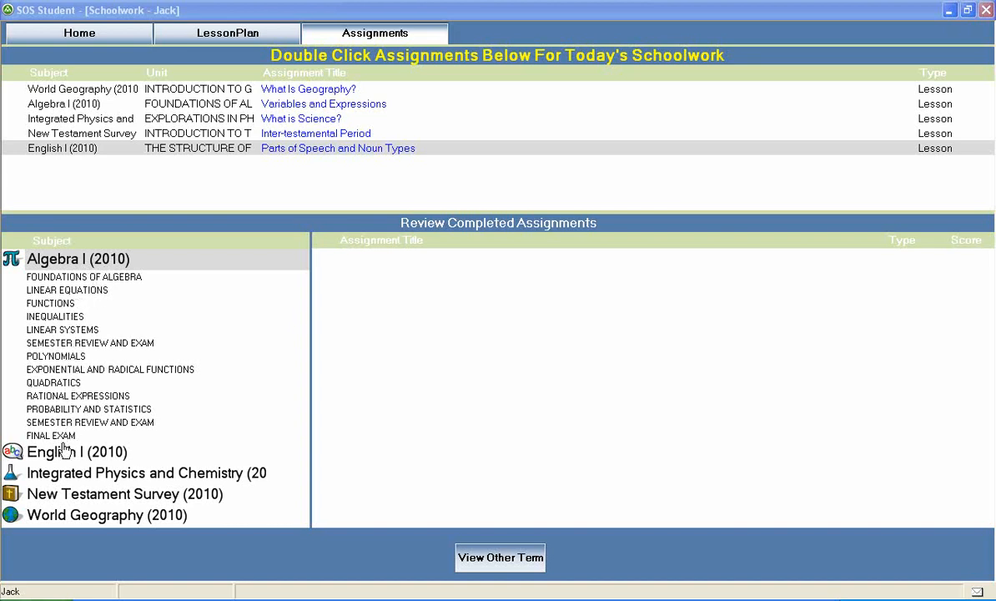
mouse_move(66, 359)
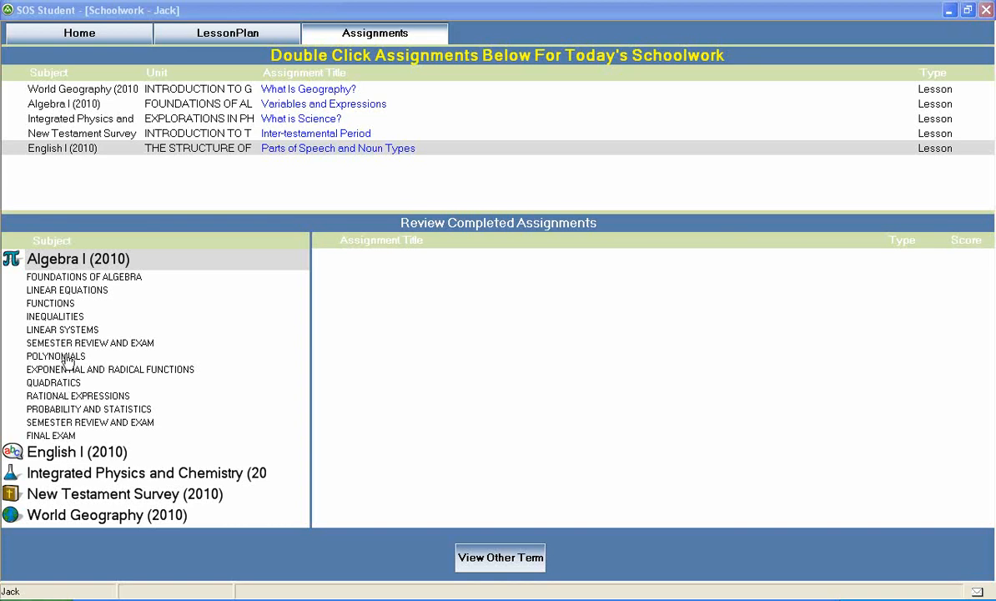
mouse_move(75, 315)
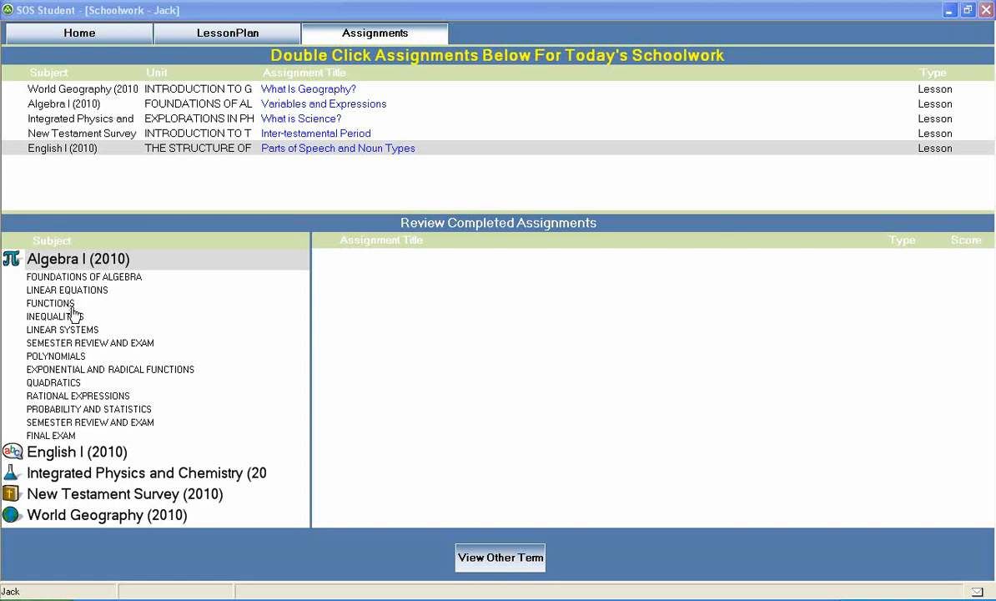
mouse_move(73, 357)
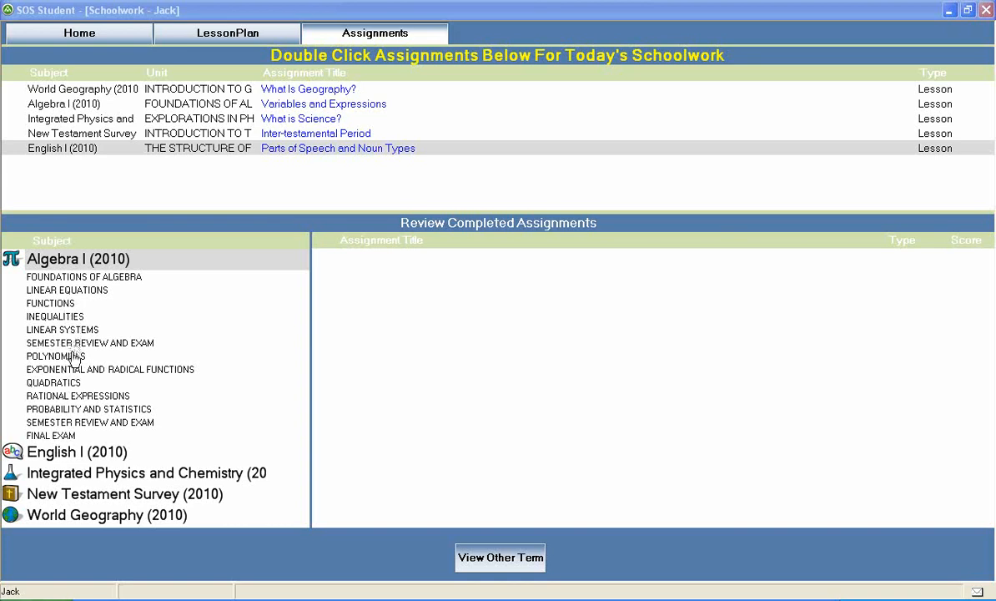
mouse_move(75, 392)
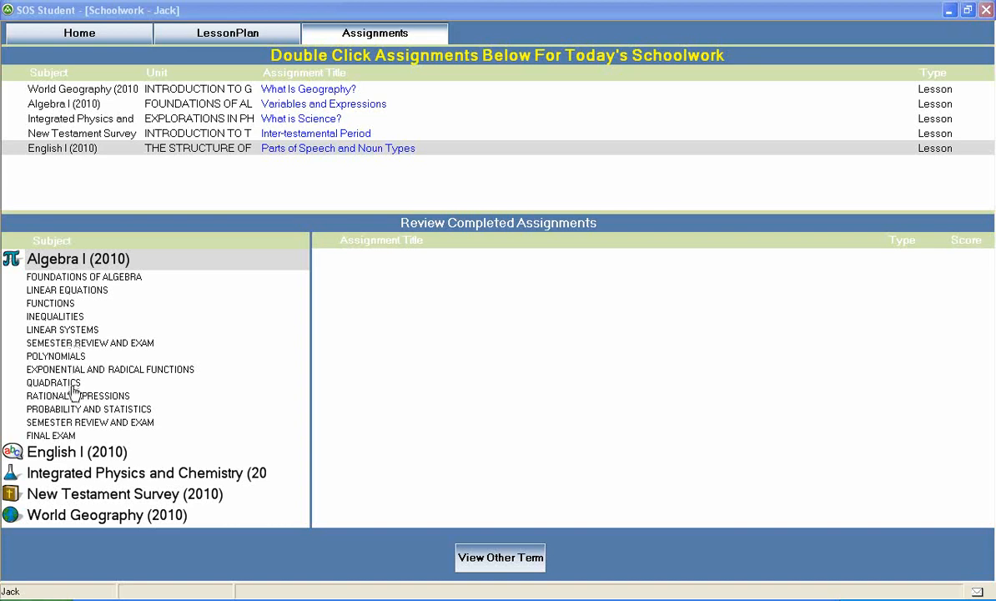
mouse_move(68, 417)
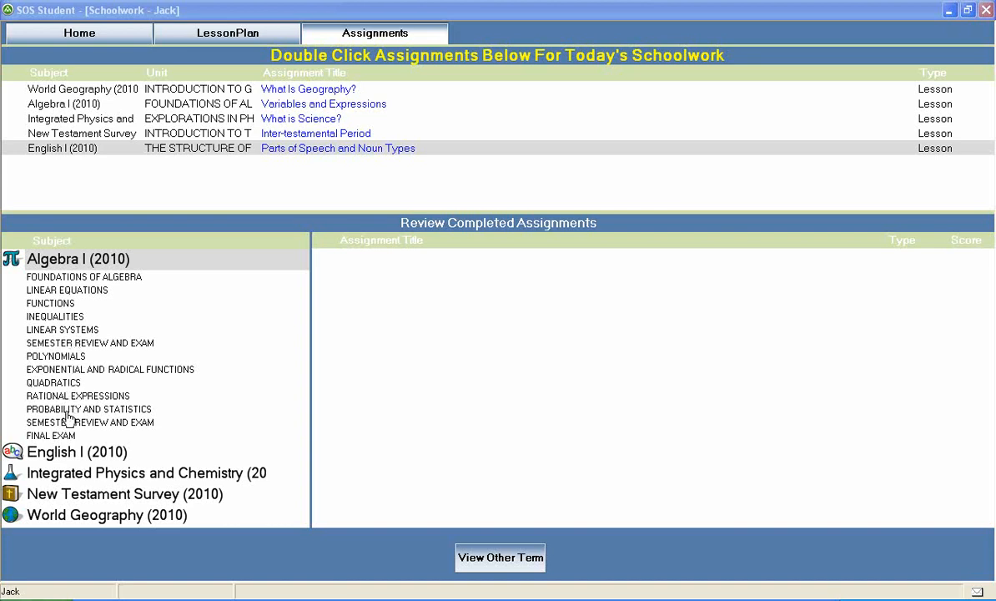
mouse_move(70, 440)
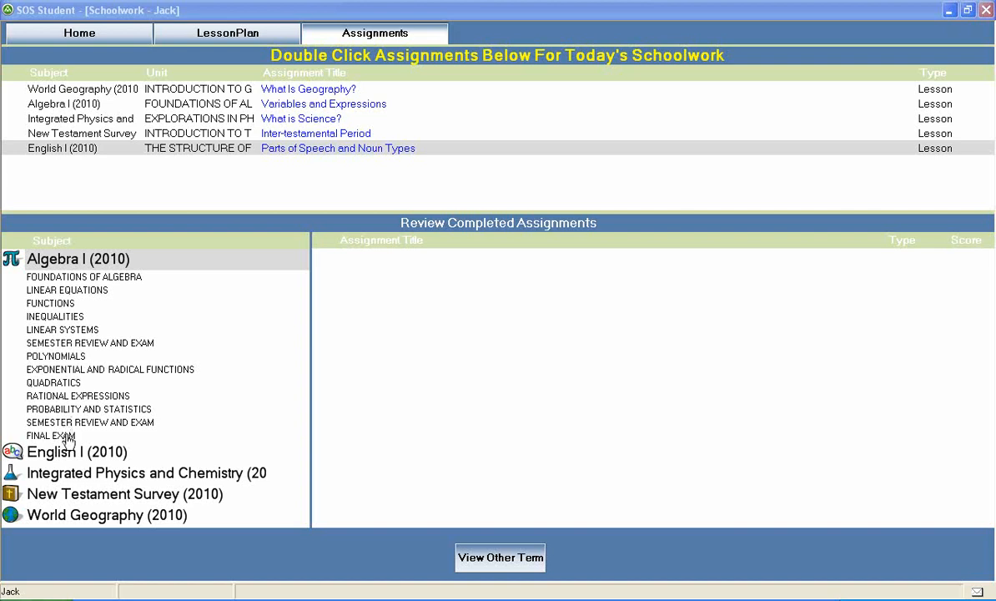
mouse_move(50, 358)
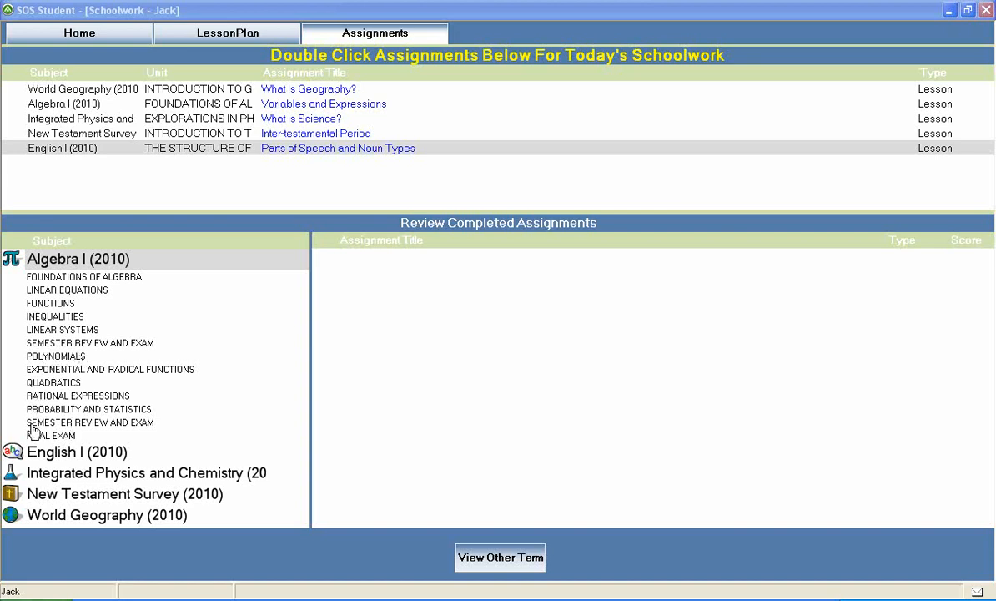
mouse_move(75, 454)
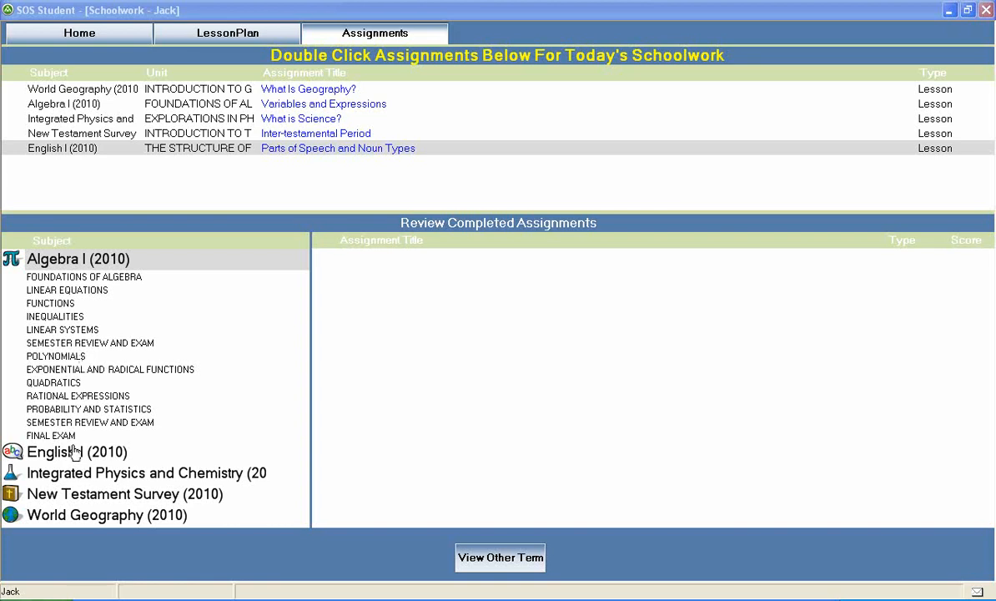
mouse_move(110, 324)
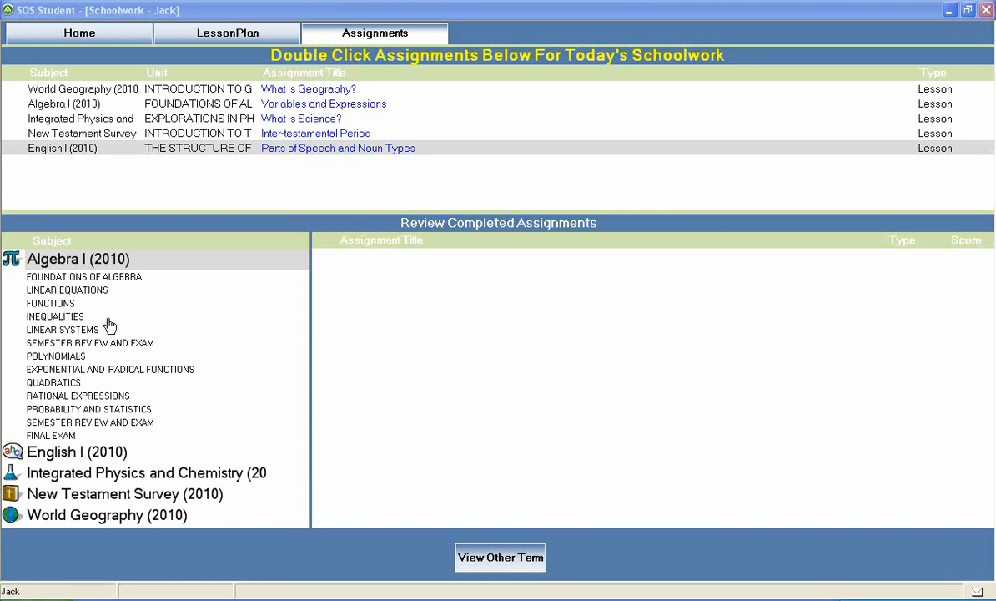
mouse_move(108, 258)
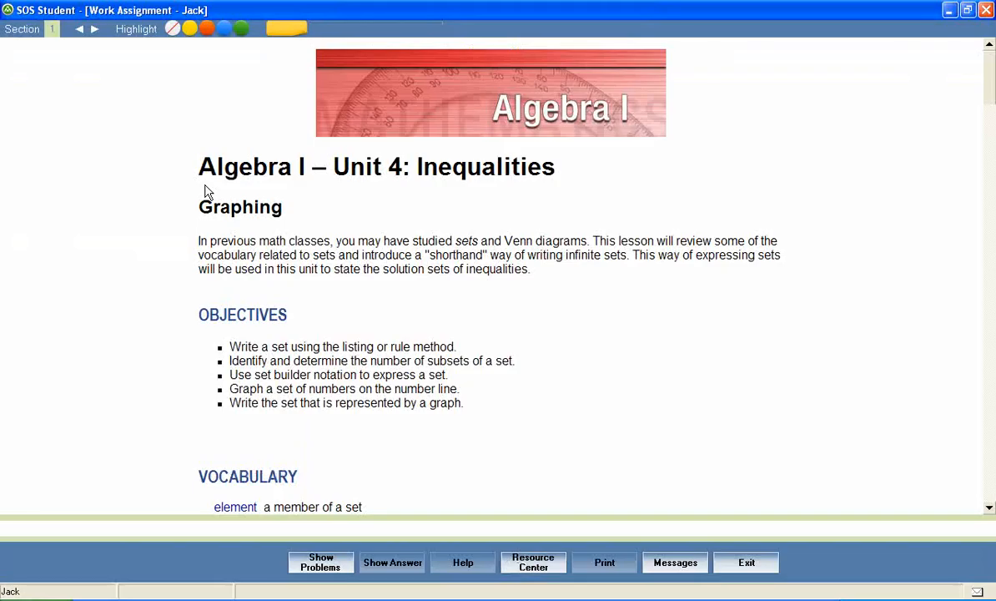
mouse_move(225, 193)
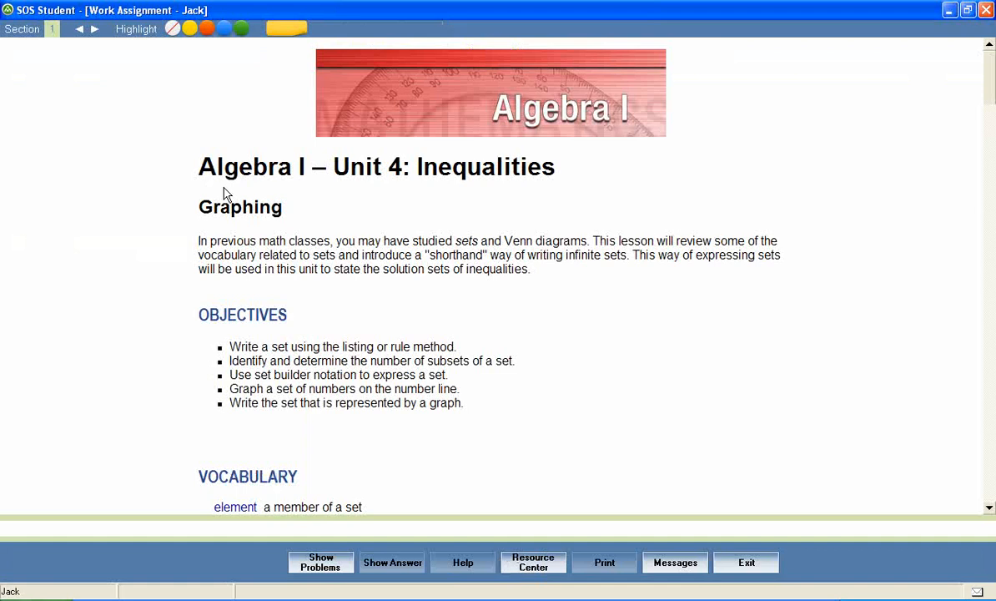
mouse_move(527, 193)
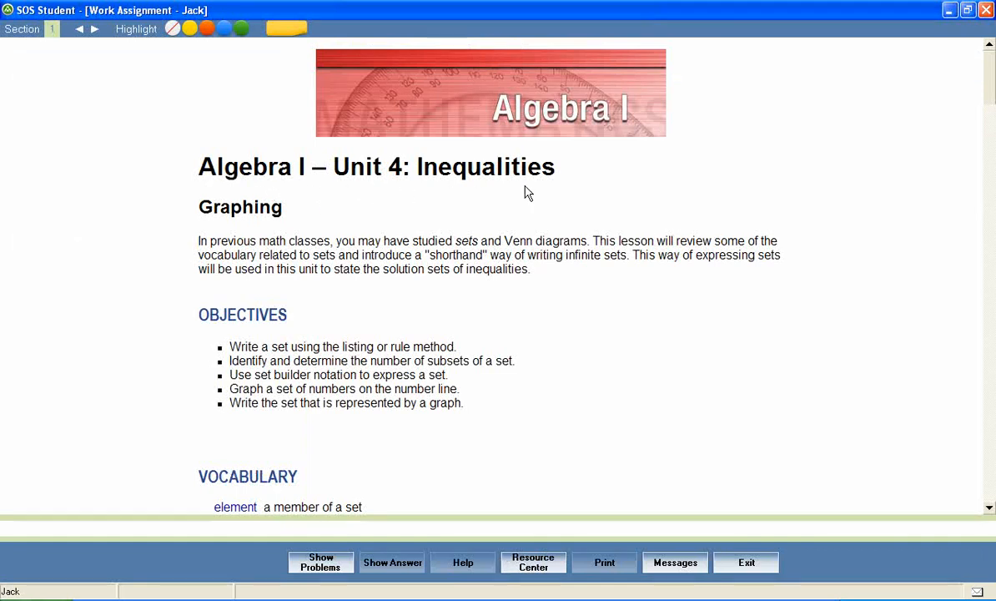
mouse_move(265, 230)
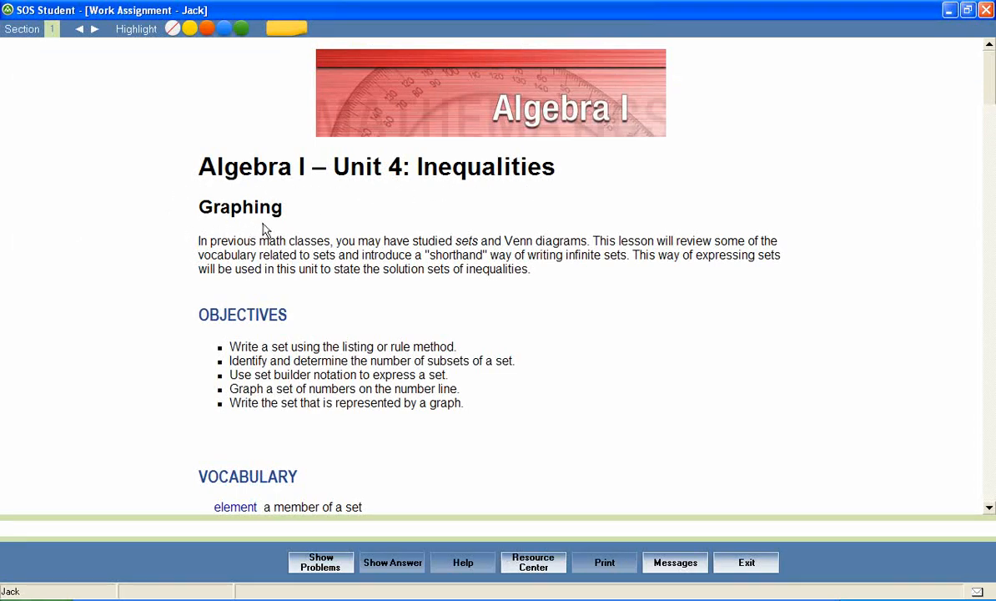
mouse_move(286, 230)
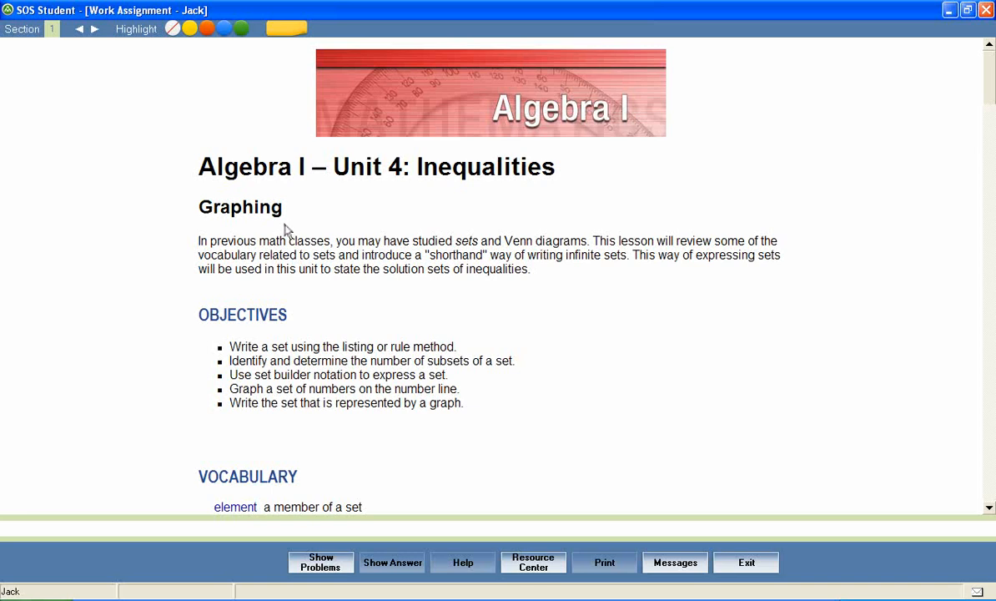
mouse_move(167, 294)
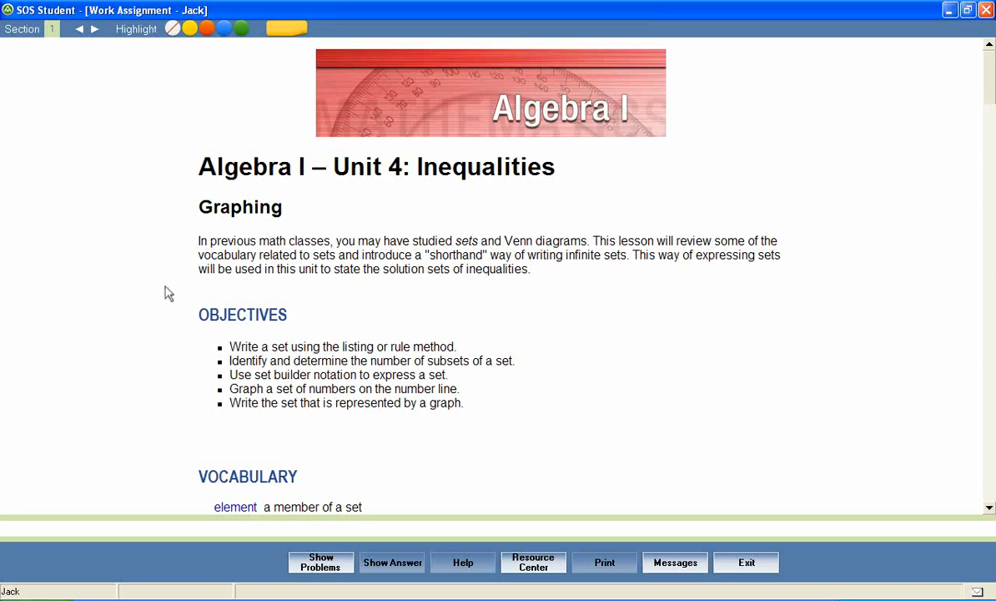
mouse_move(487, 457)
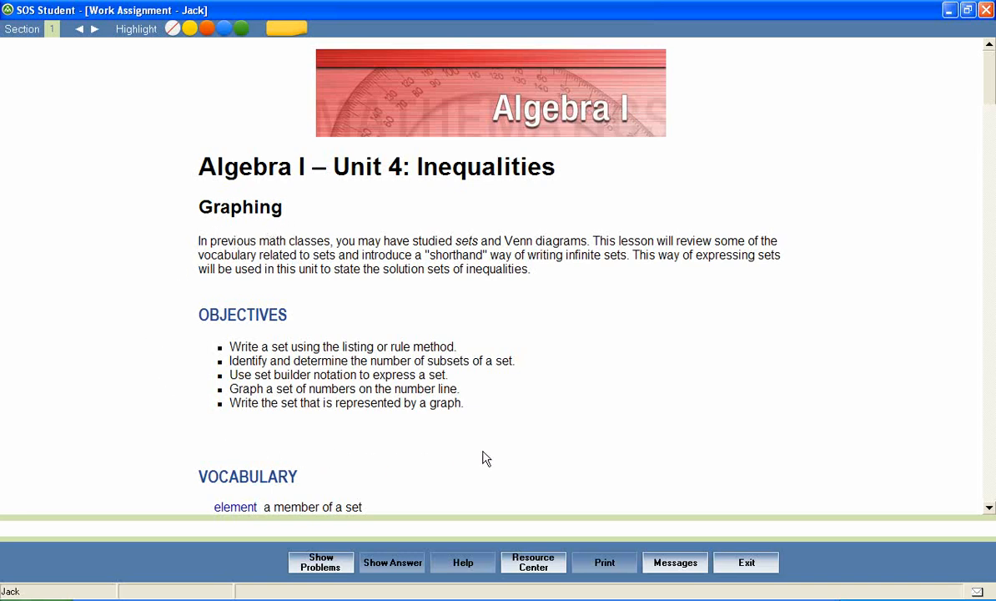
mouse_move(190, 285)
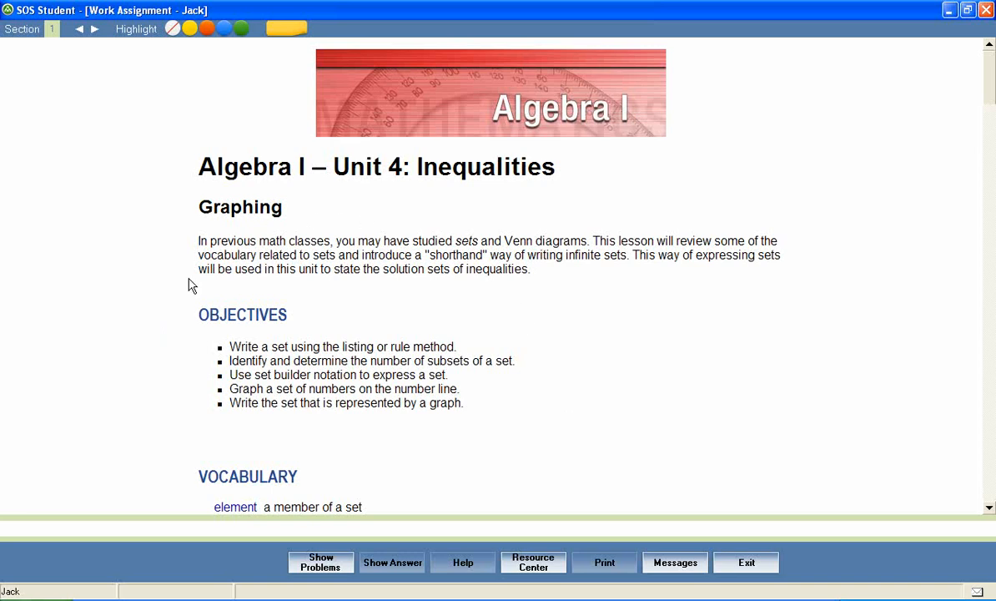
mouse_move(264, 333)
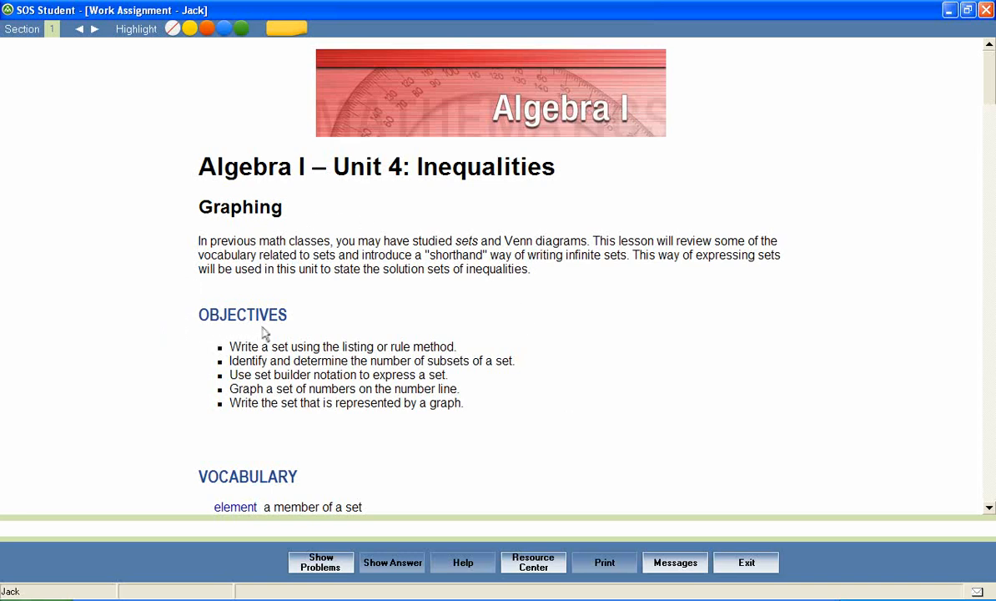
mouse_move(232, 337)
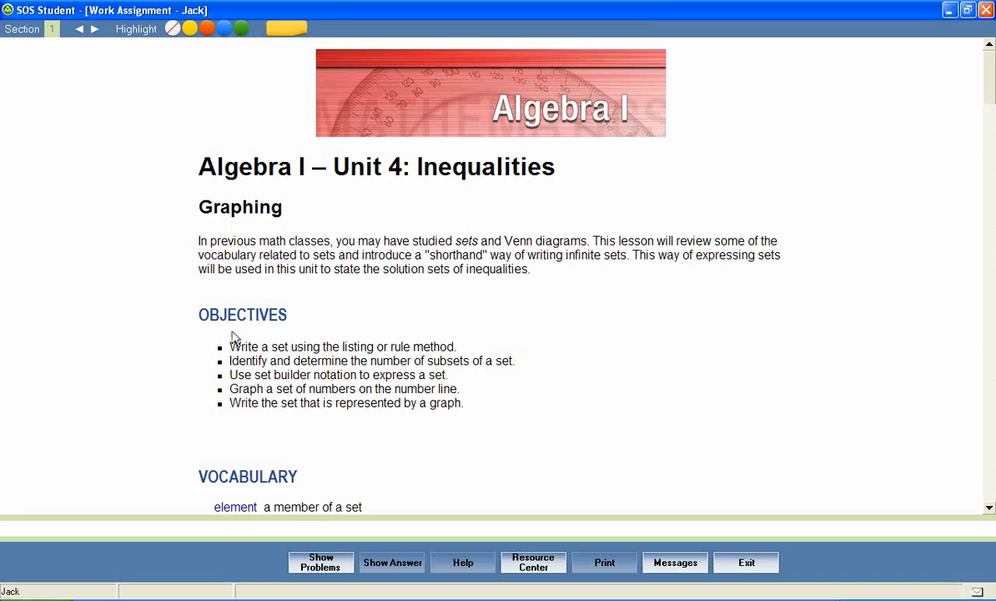
mouse_move(220, 392)
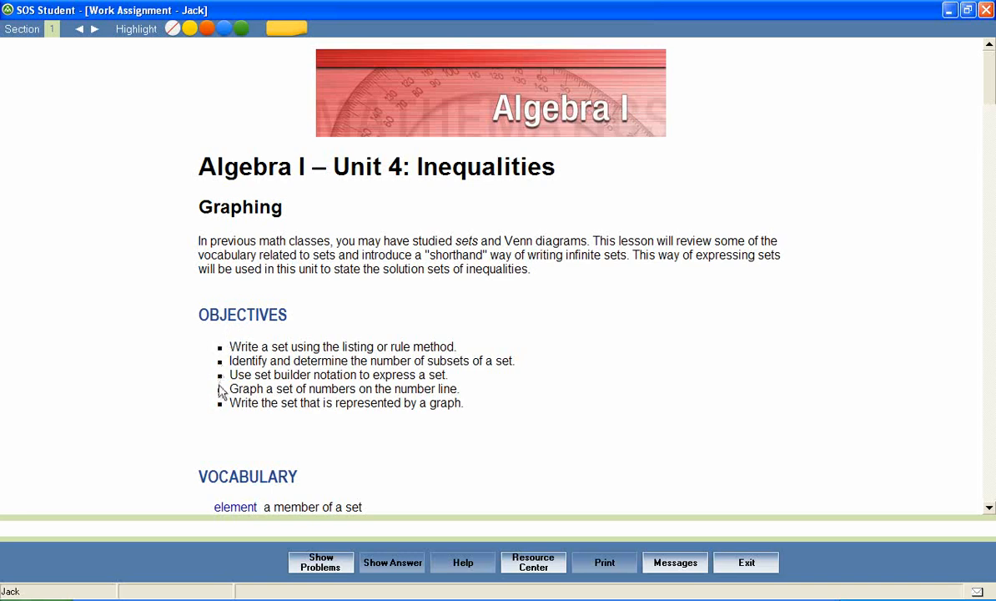
mouse_move(271, 424)
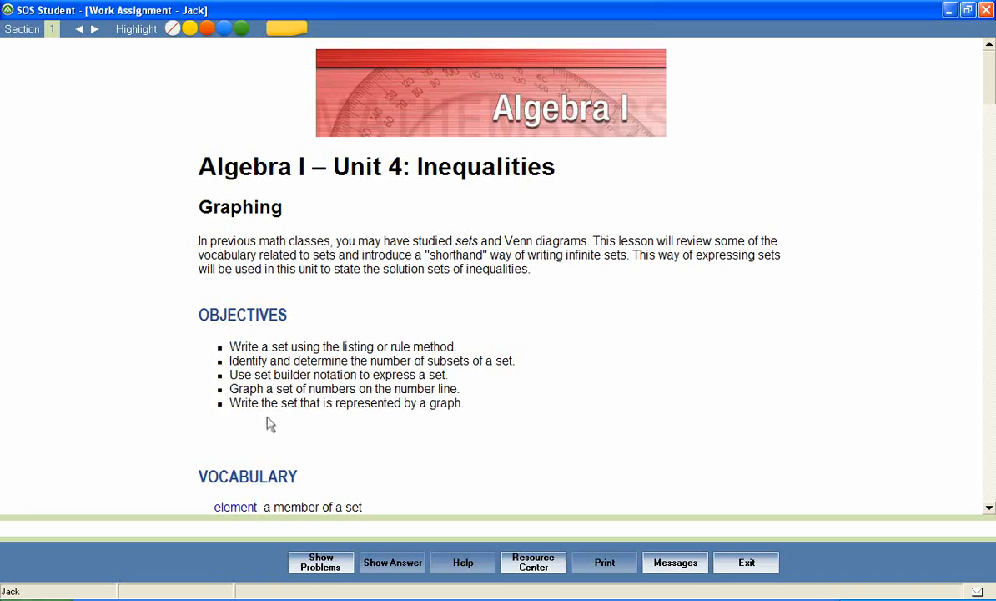
mouse_move(425, 426)
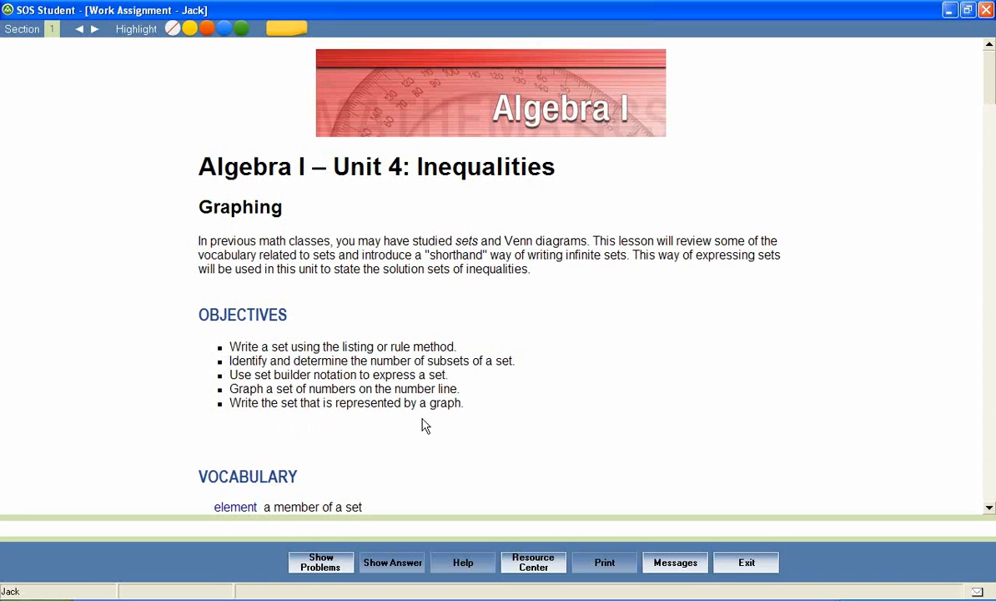
mouse_move(900, 312)
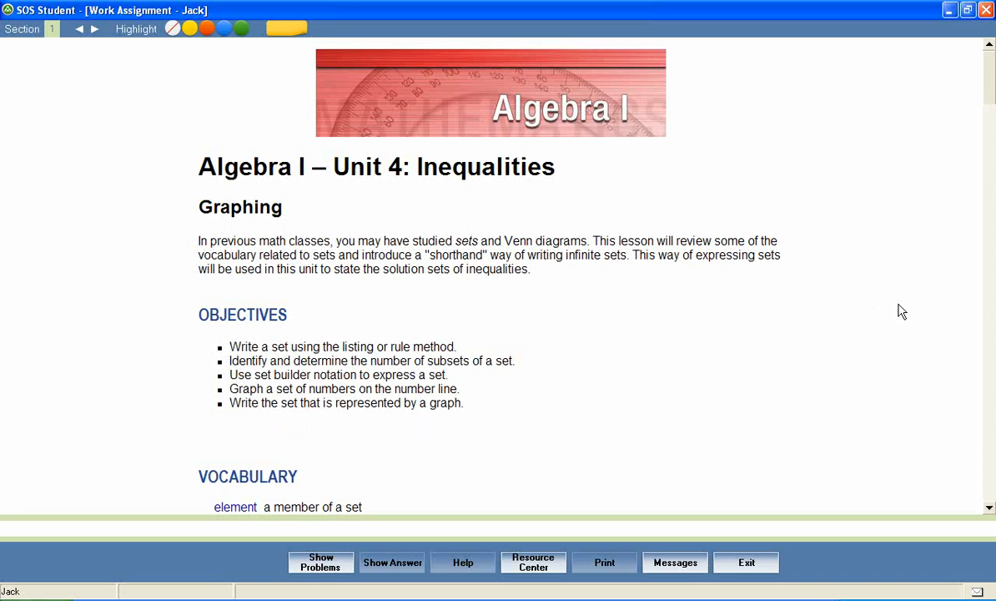
scroll("down", 3)
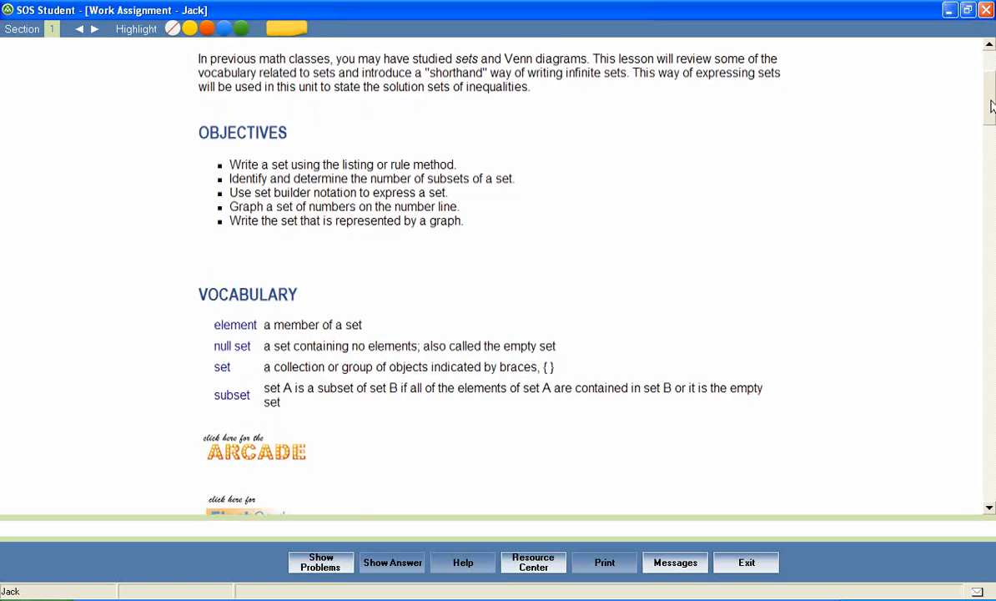
scroll("down", 3)
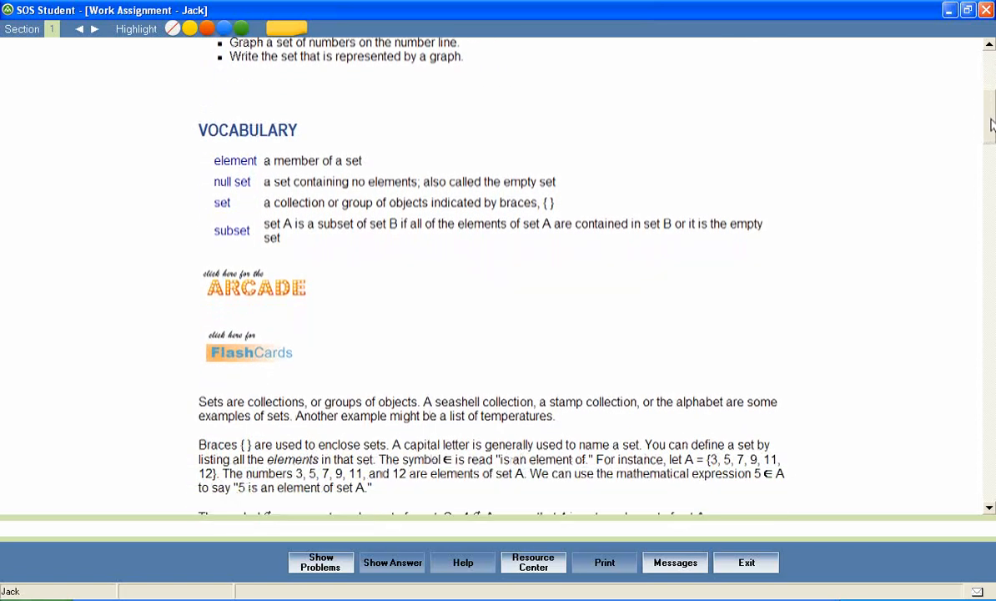
scroll("down", 3)
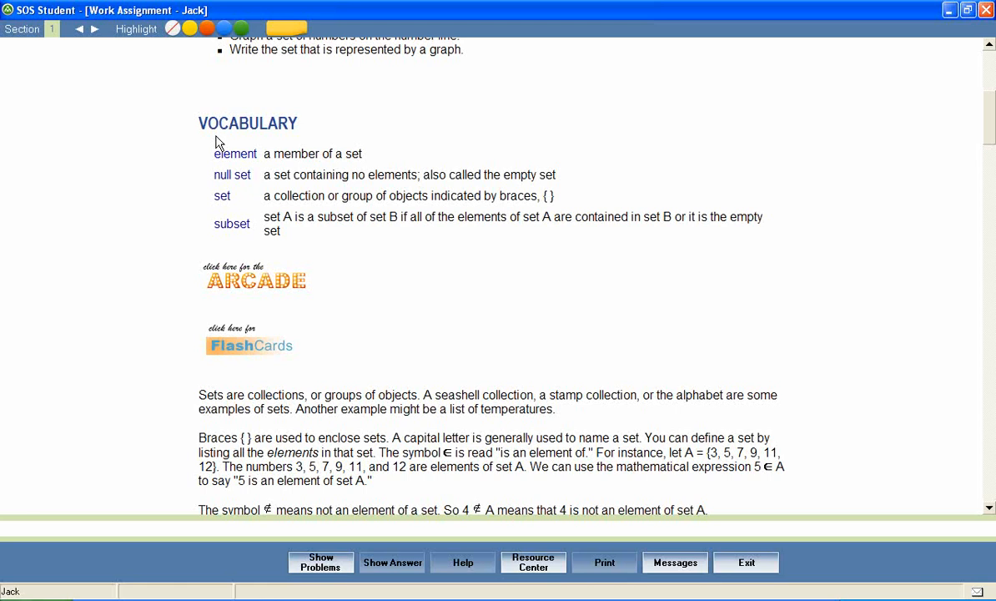
mouse_move(304, 140)
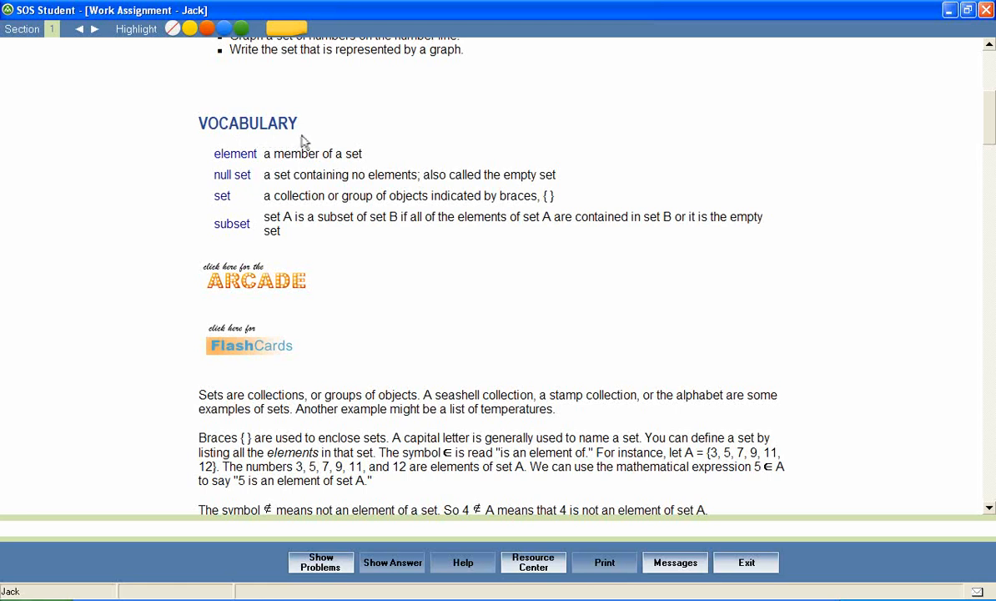
mouse_move(241, 154)
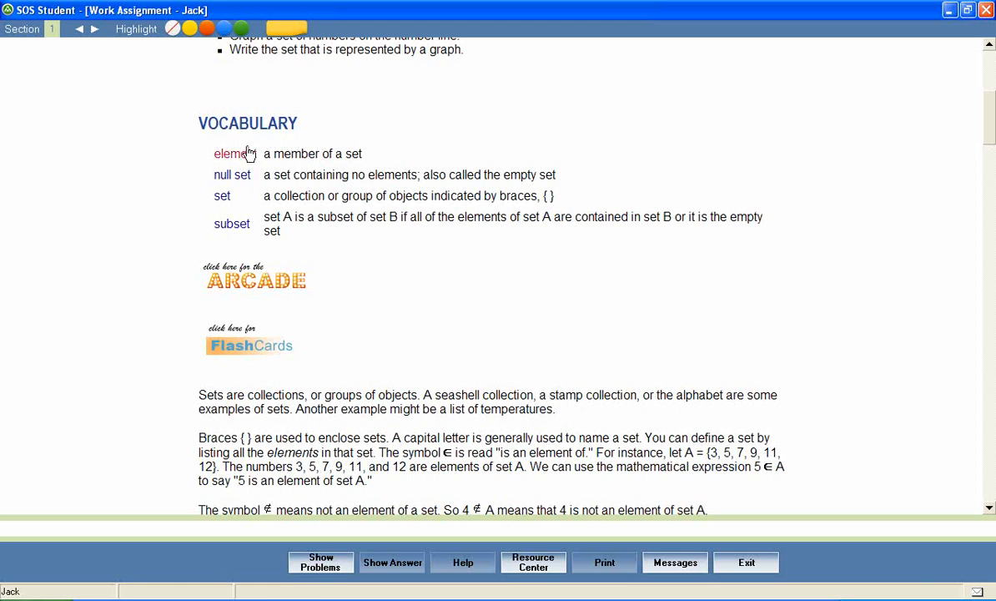
mouse_move(237, 227)
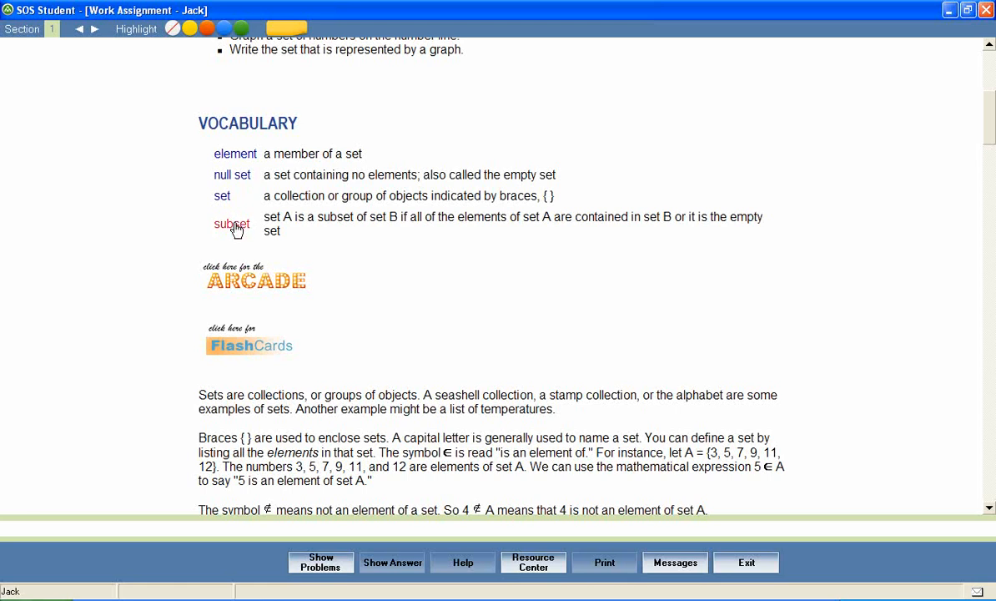
mouse_move(237, 230)
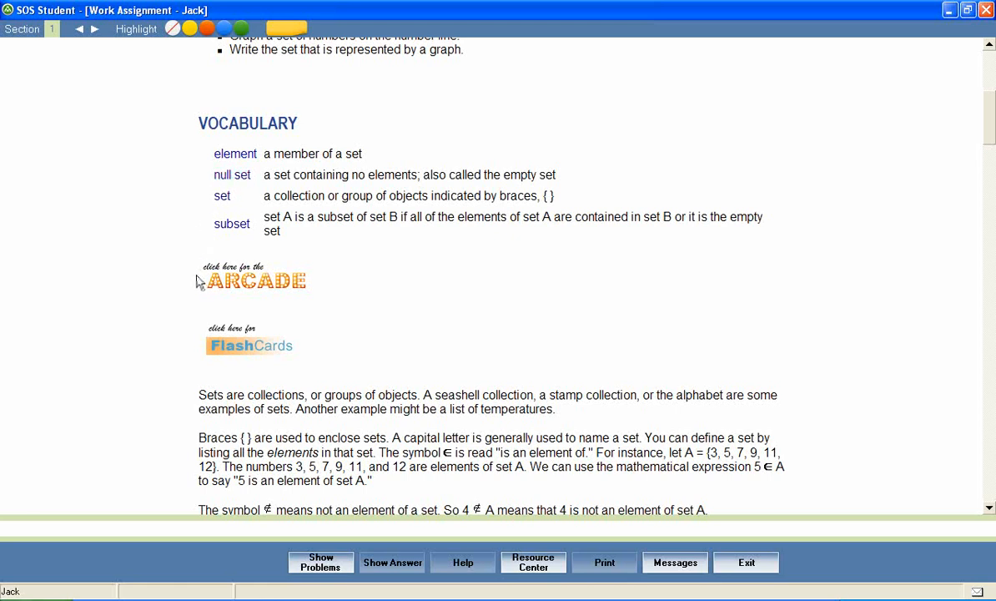
mouse_move(292, 287)
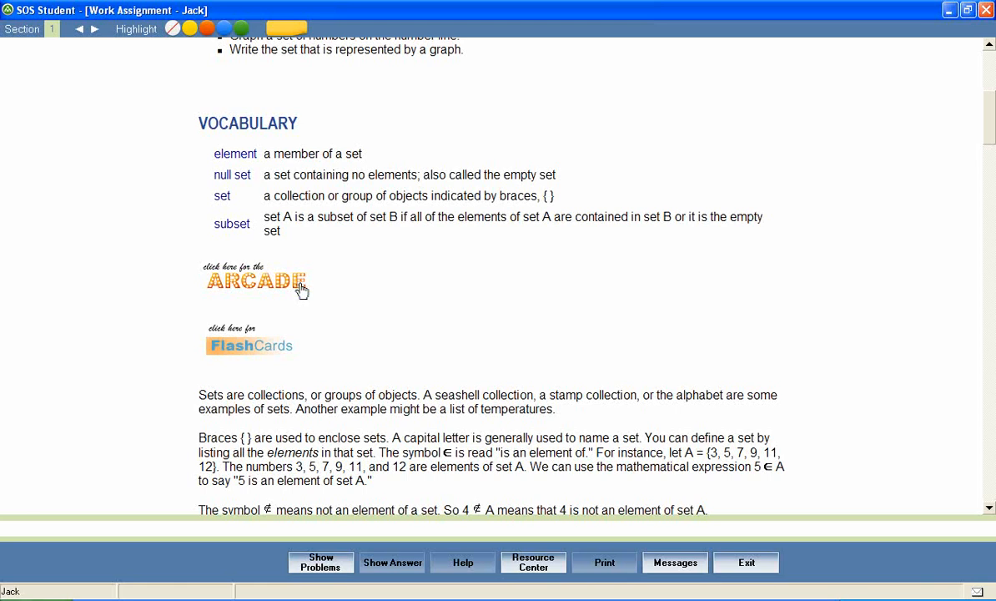
- Launch Spelling Bee from the Arcade and spell the vocabulary word 'element'
left_click(258, 280)
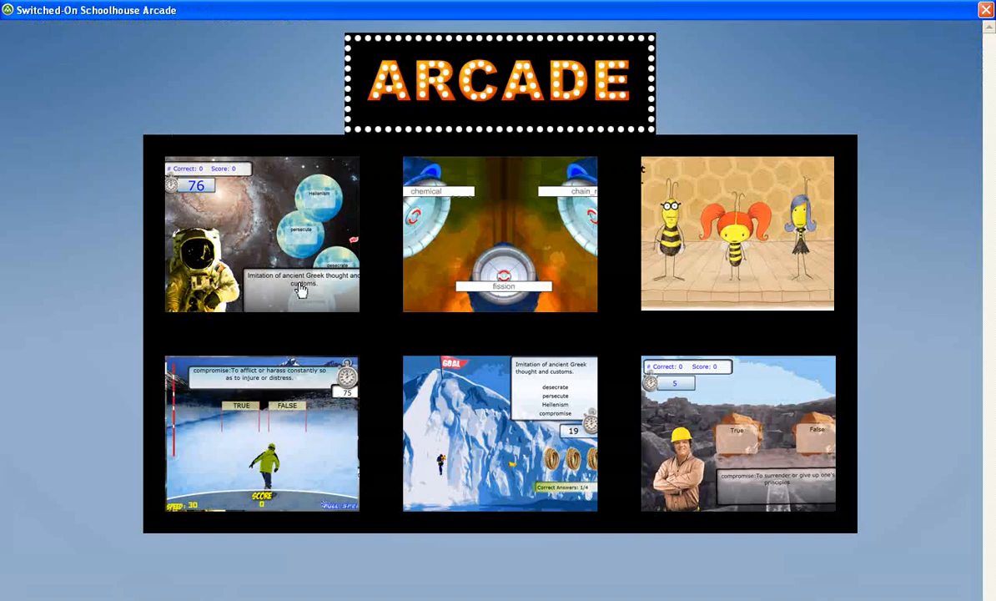
mouse_move(761, 409)
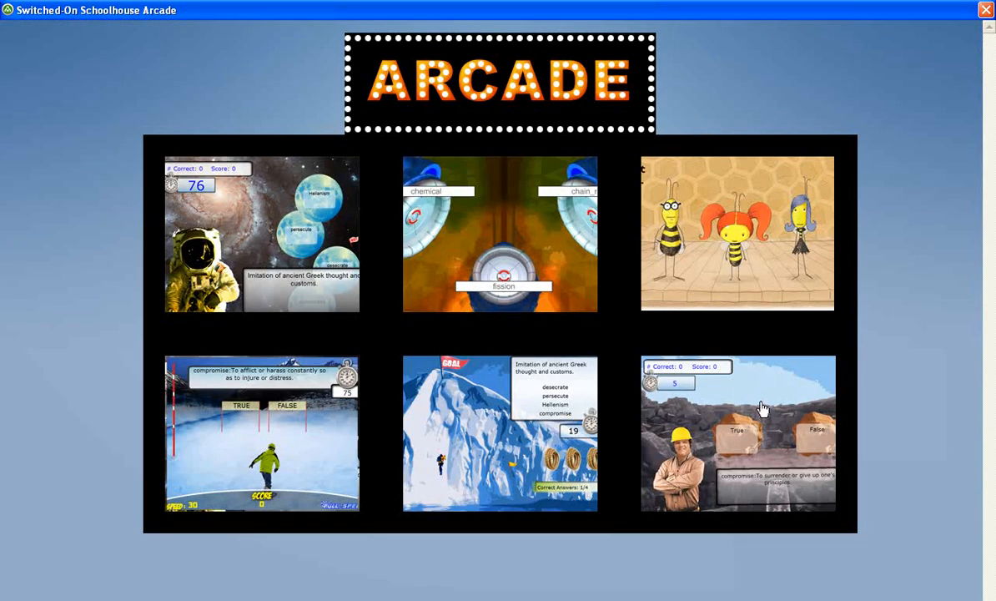
mouse_move(334, 458)
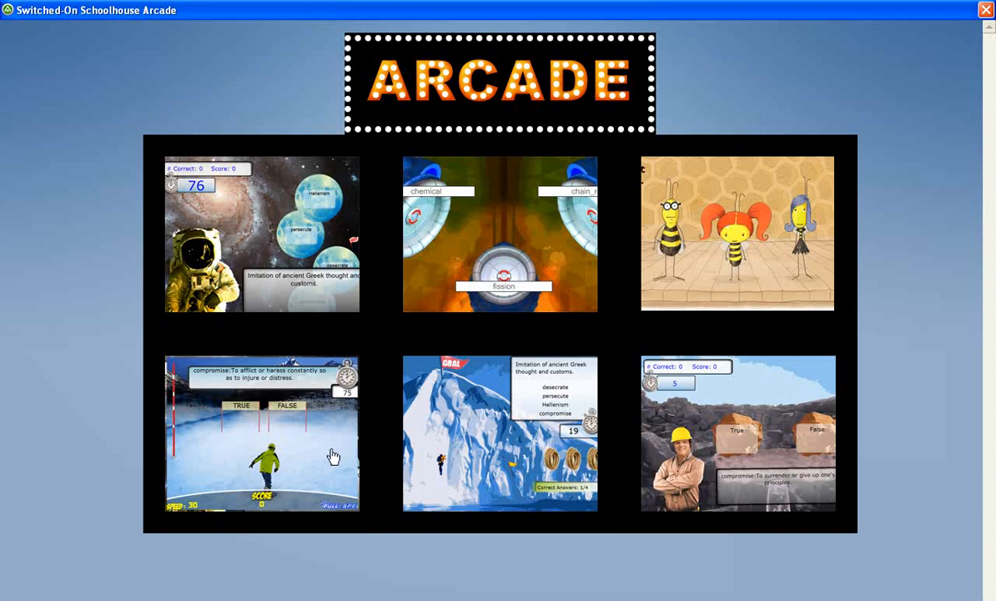
mouse_move(774, 270)
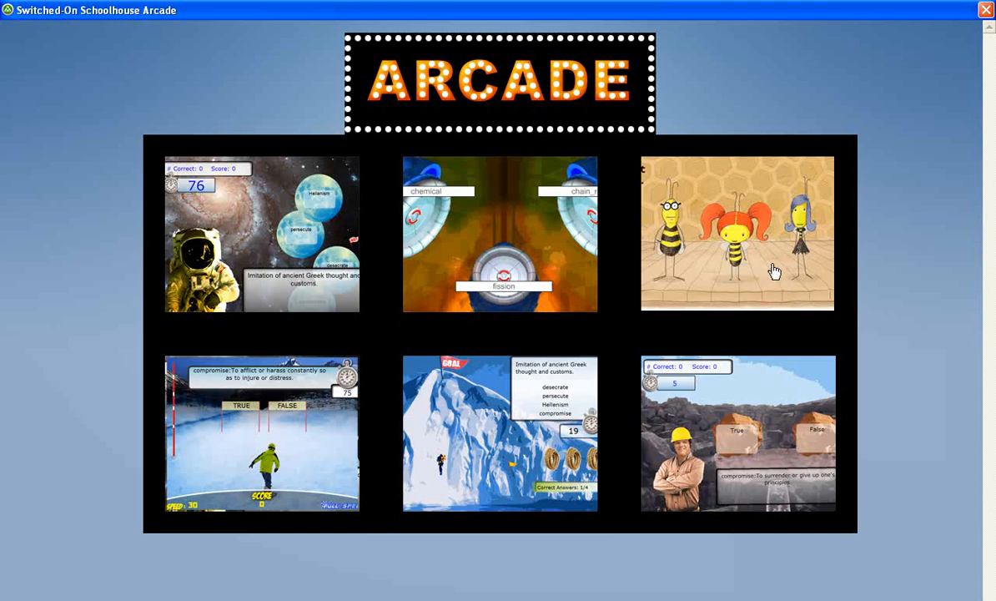
left_click(737, 233)
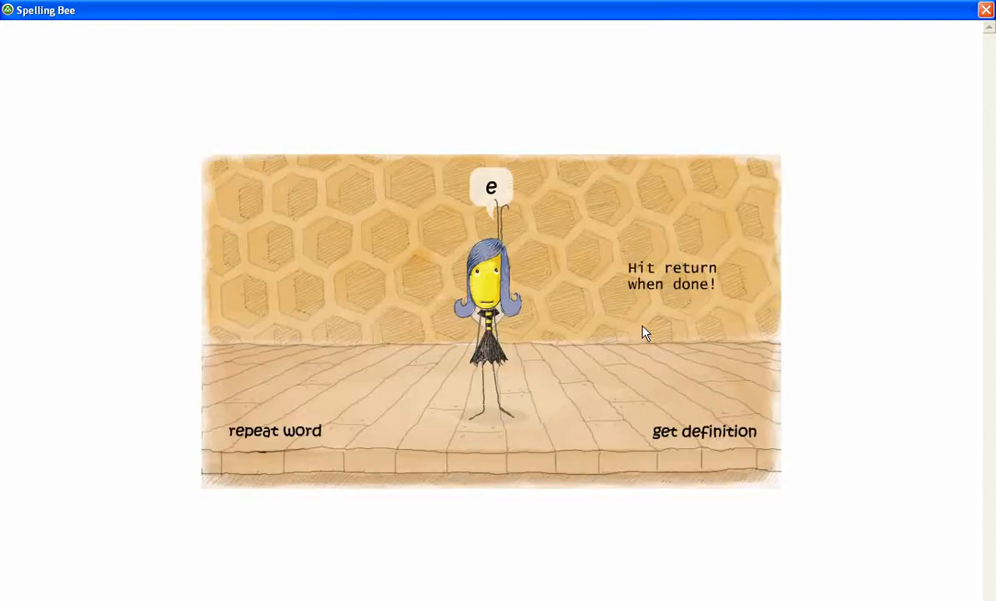
type("leme")
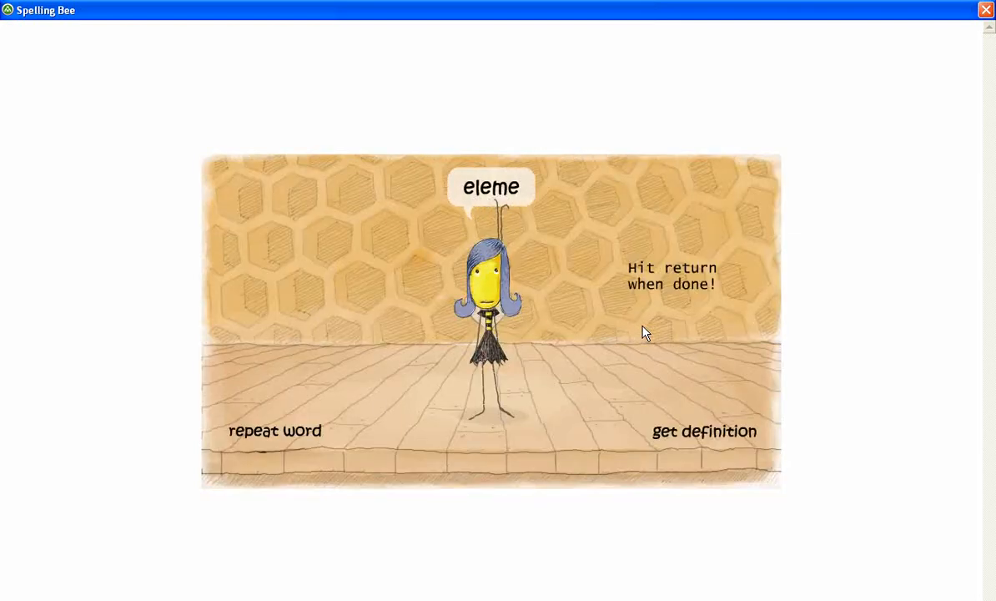
type("nt")
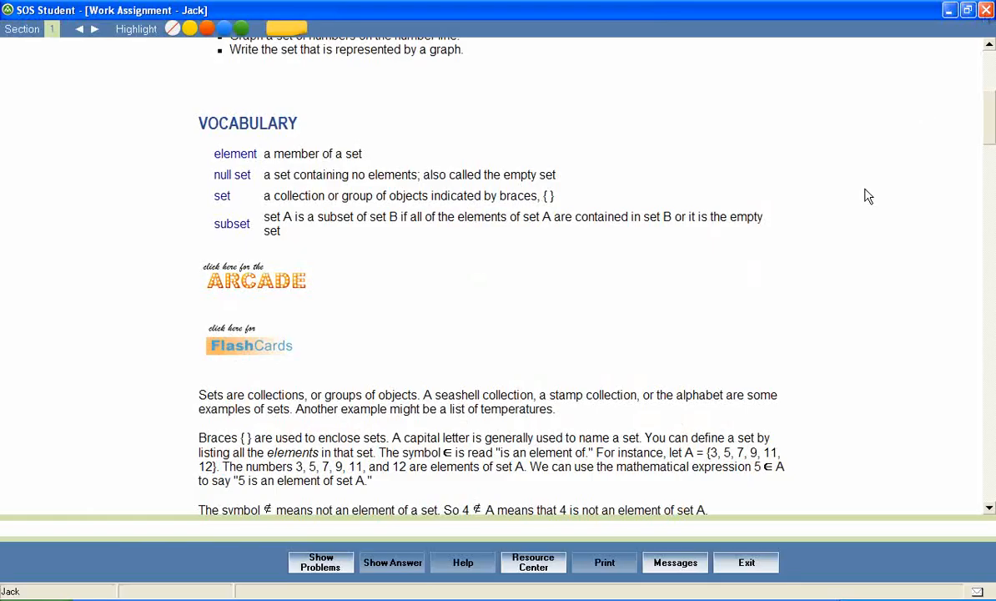
left_click(250, 345)
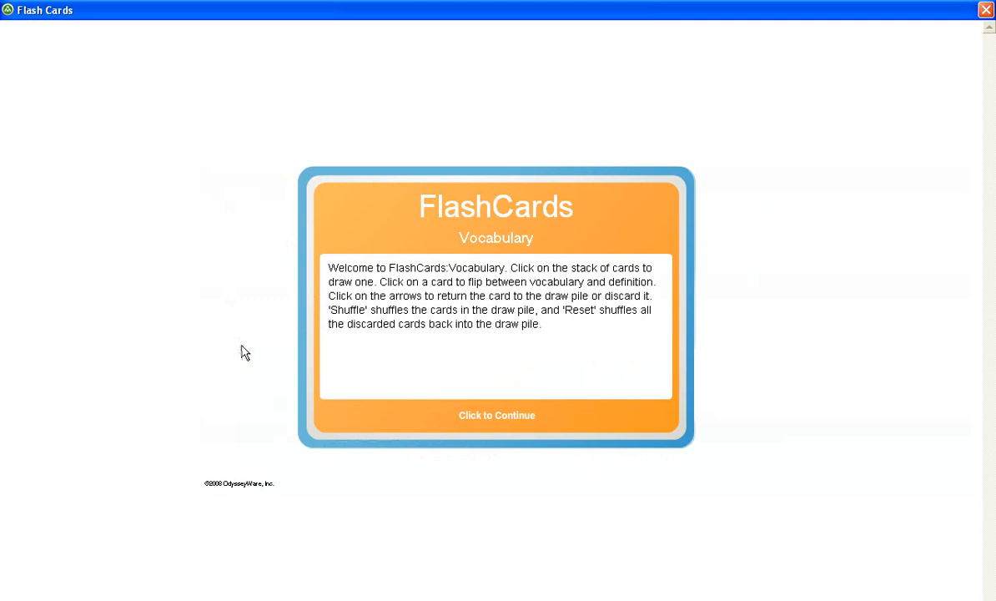
left_click(497, 414)
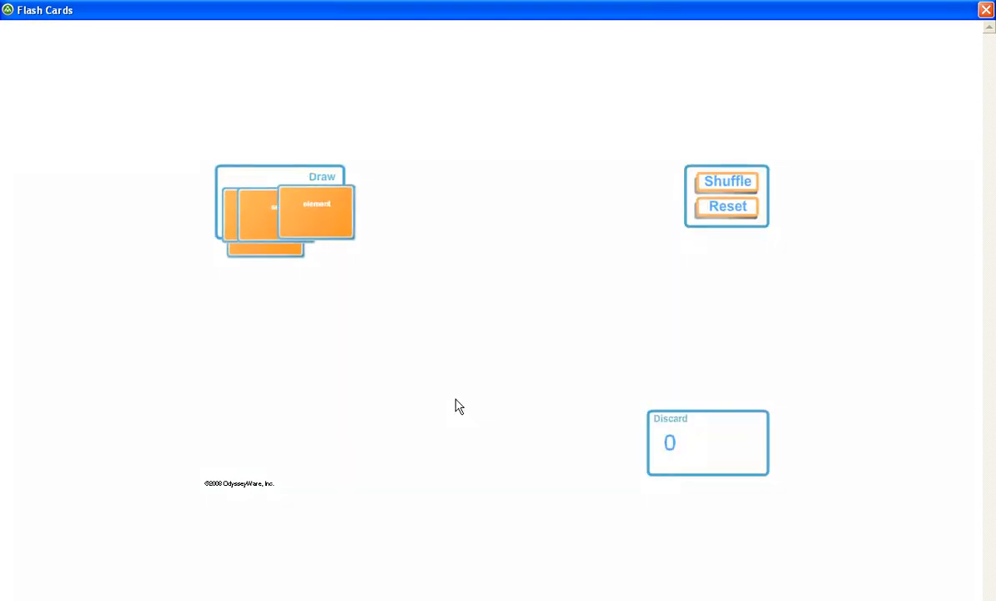
left_click(283, 208)
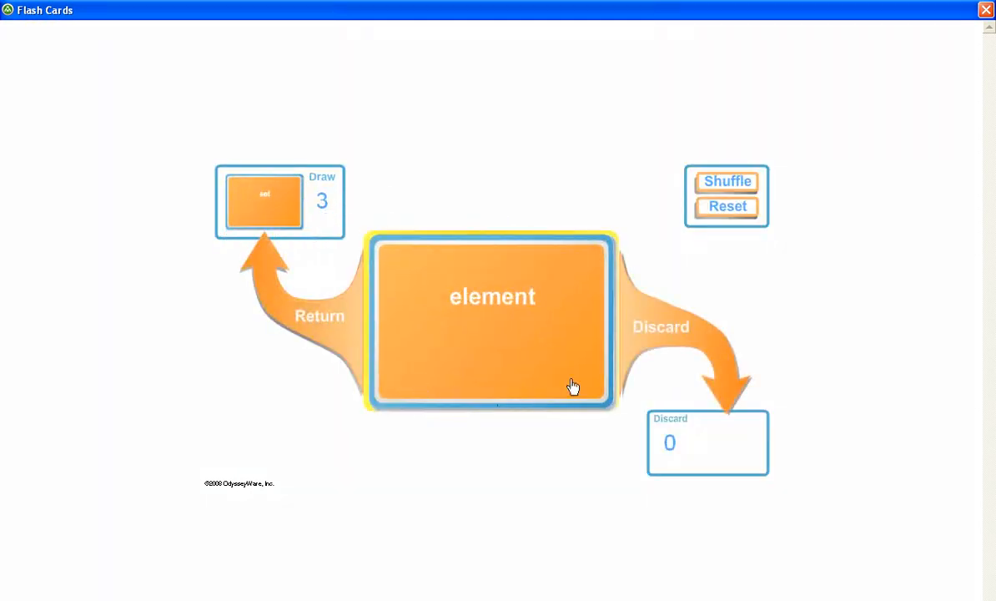
left_click(985, 10)
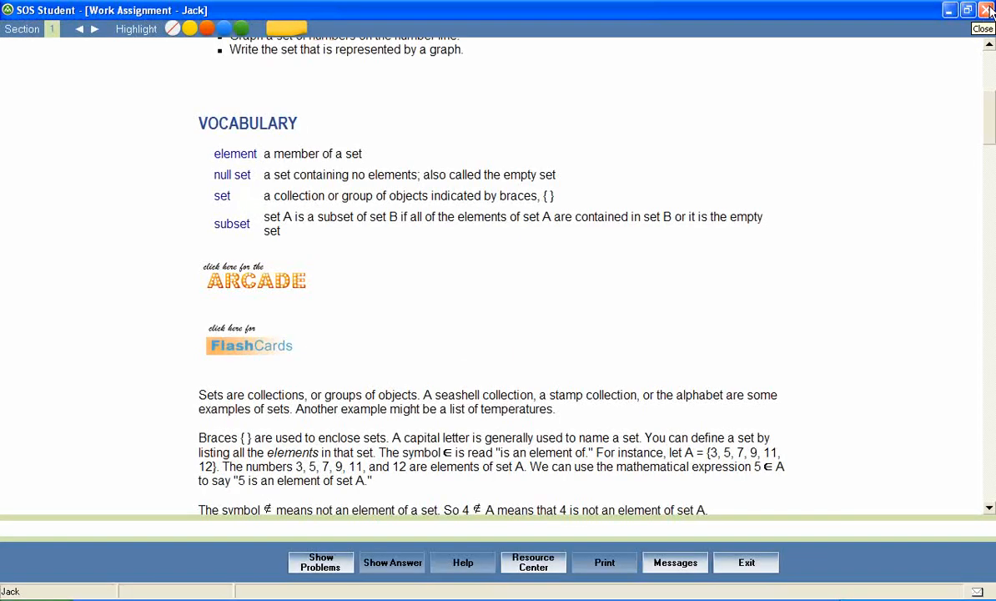
mouse_move(991, 115)
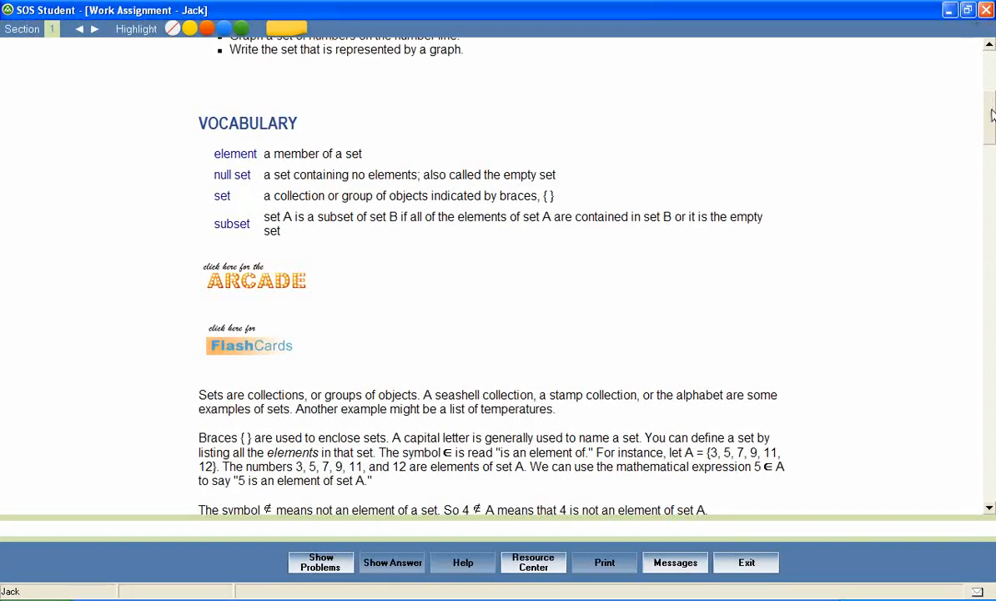
- Scroll the lesson past the Key point box to the Let's Review Sets image and Identifying Sets
scroll("down", 3)
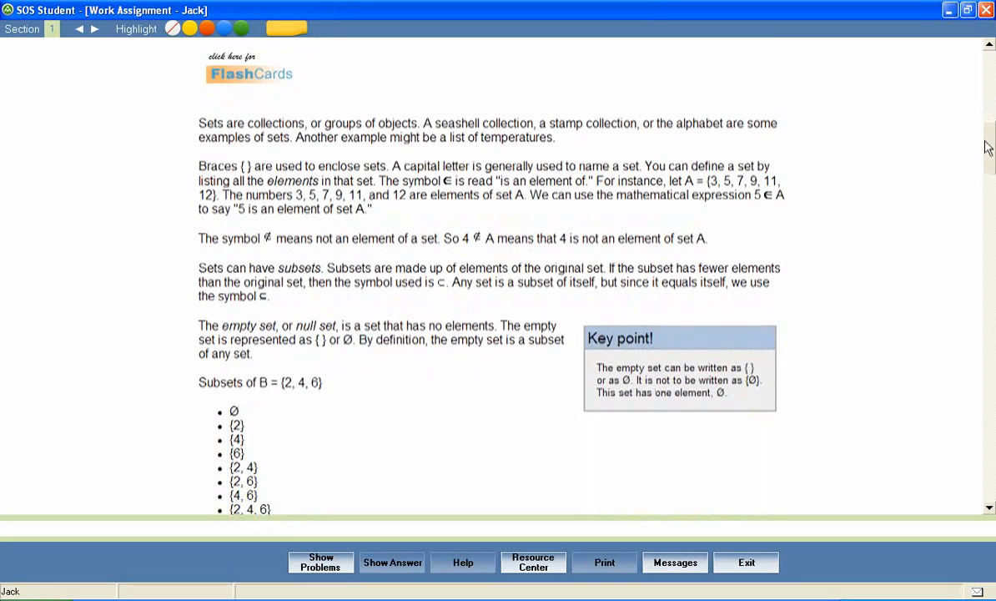
scroll("down", 3)
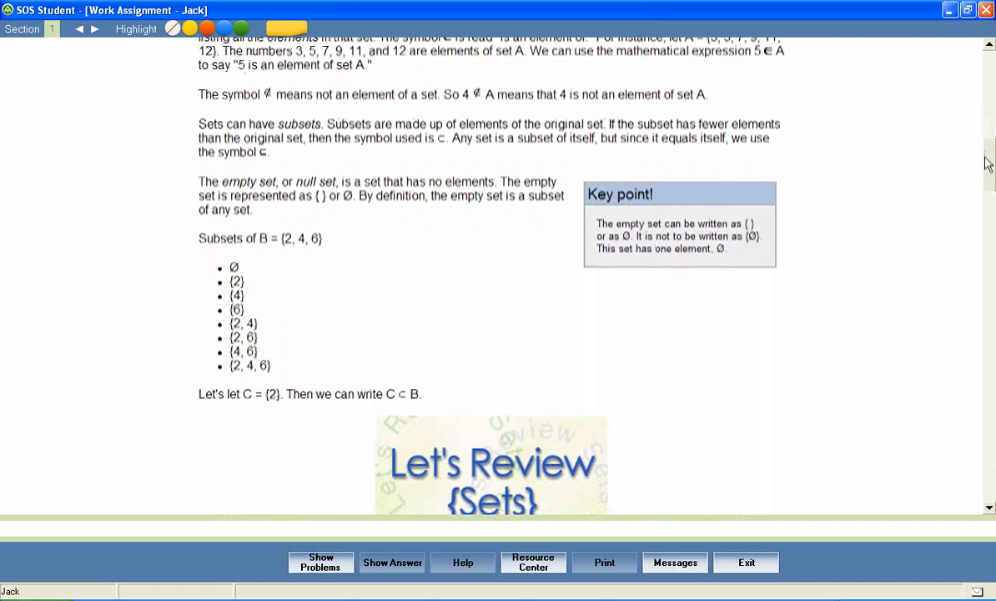
scroll("down", 3)
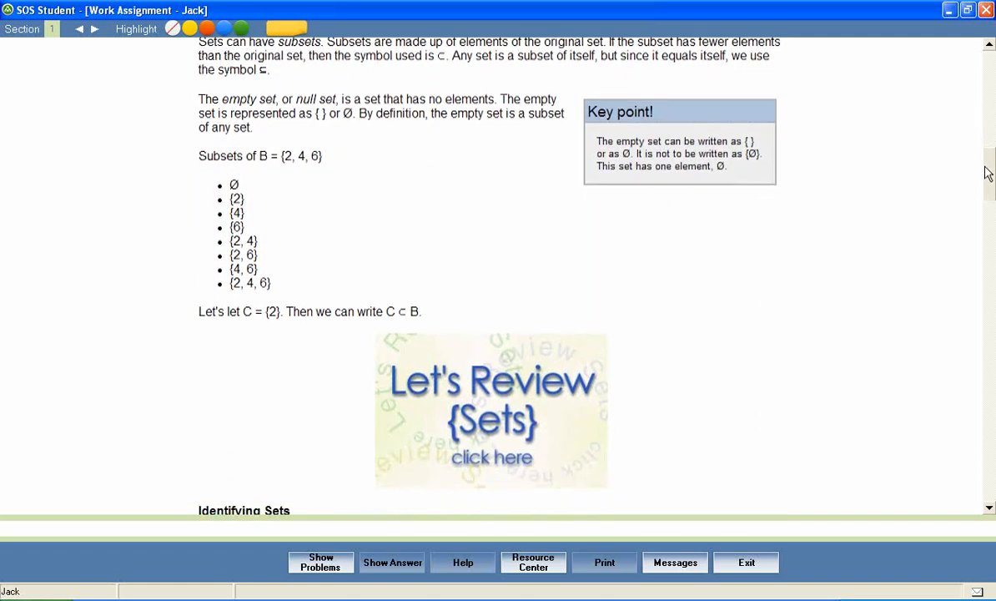
scroll("down", 3)
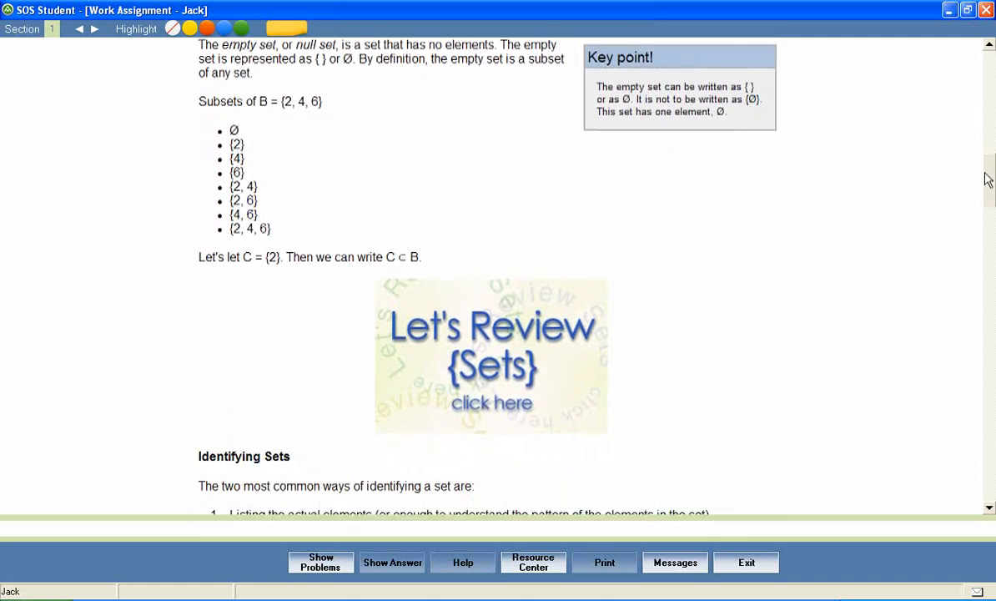
scroll("down", 3)
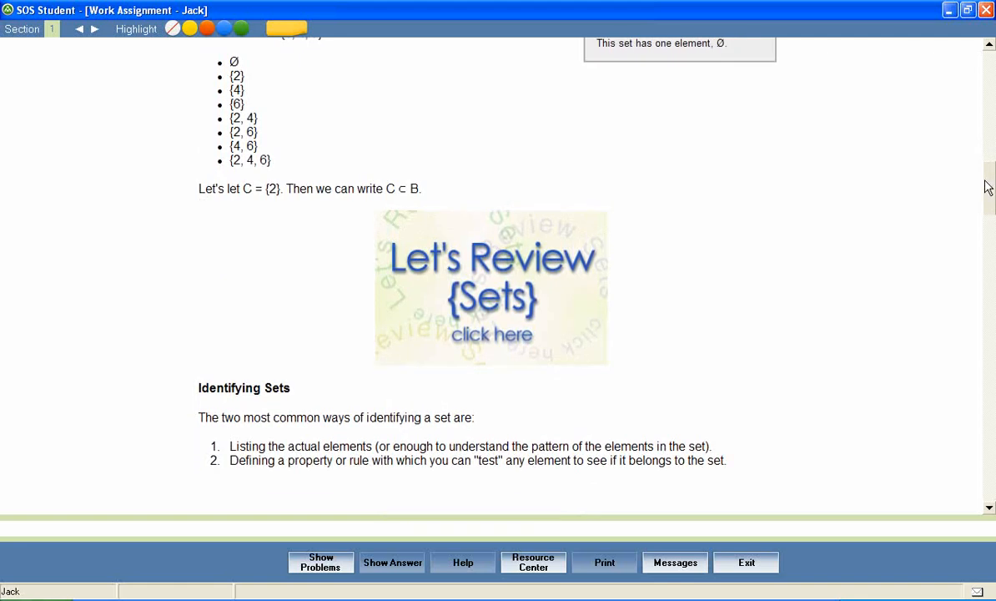
scroll("down", 3)
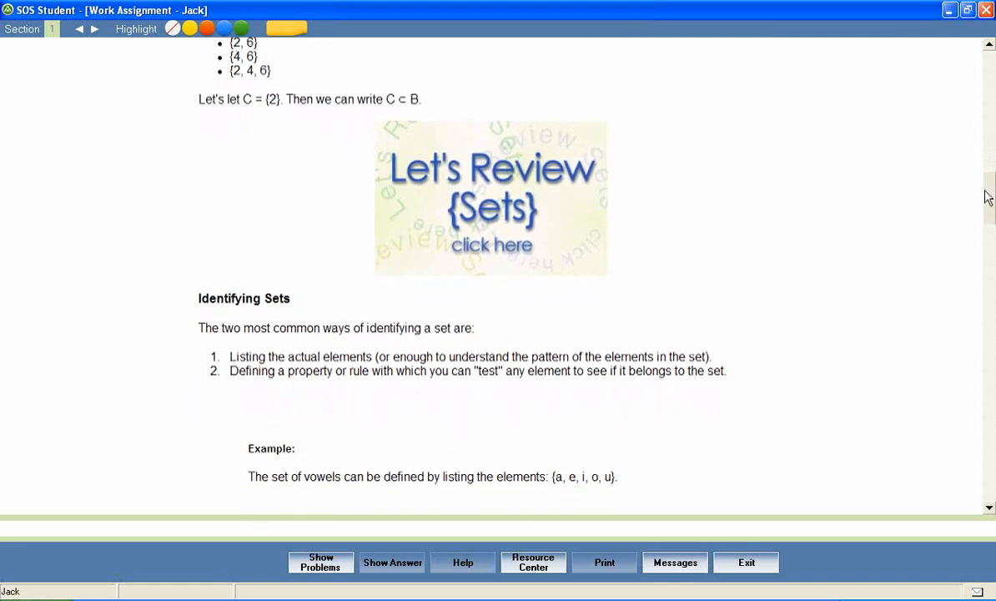
scroll("down", 3)
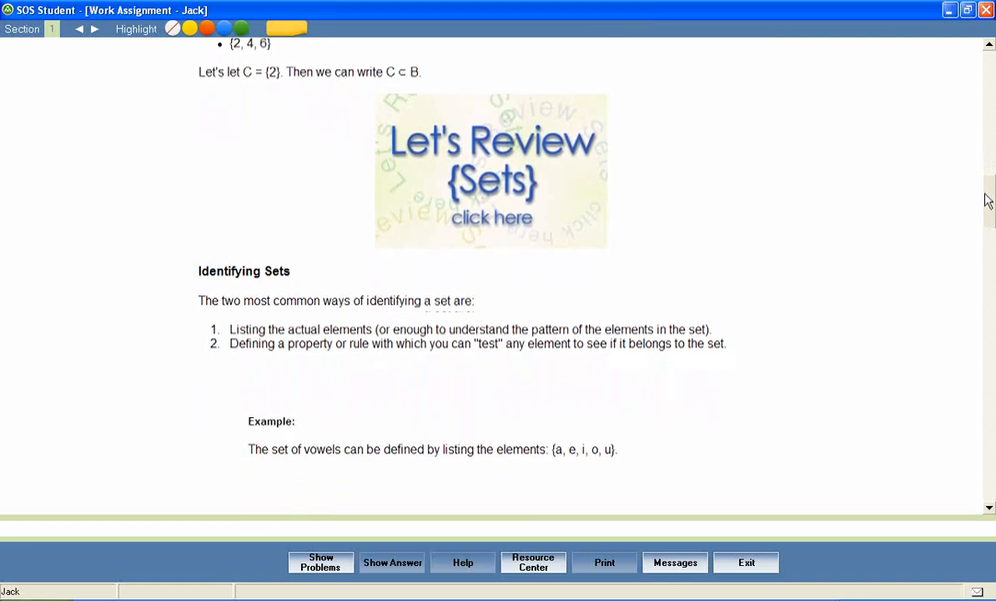
scroll("down", 3)
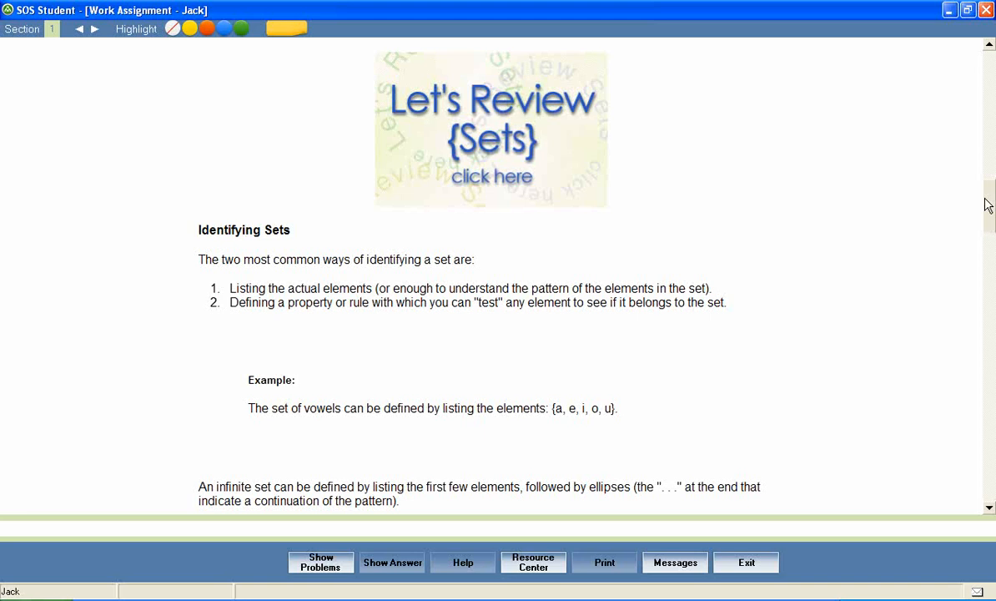
mouse_move(520, 180)
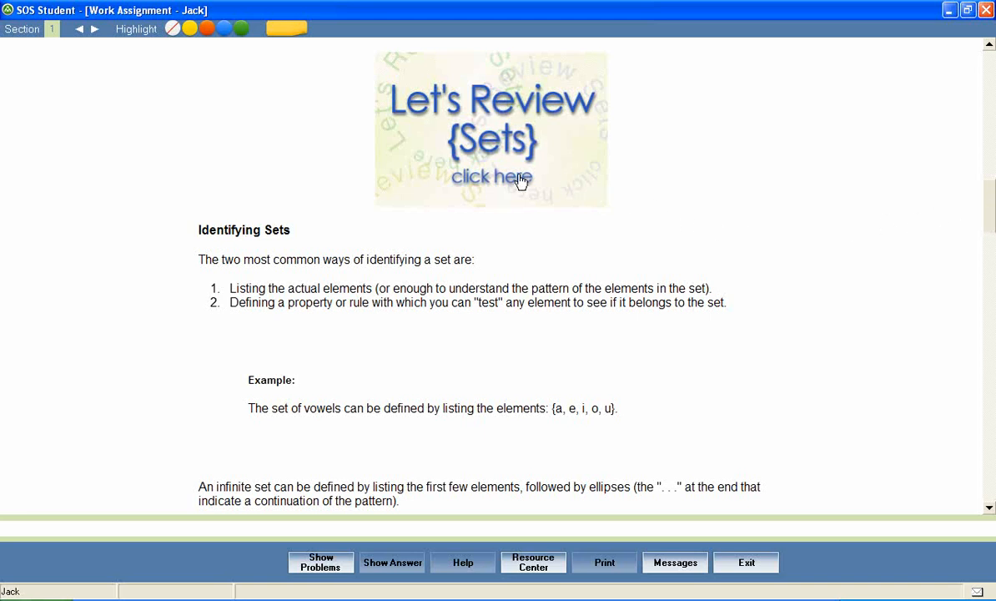
- Step through the Sets slides: All Natural Numbers, The Integer 0, The Odd Numbers, and set A
left_click(492, 177)
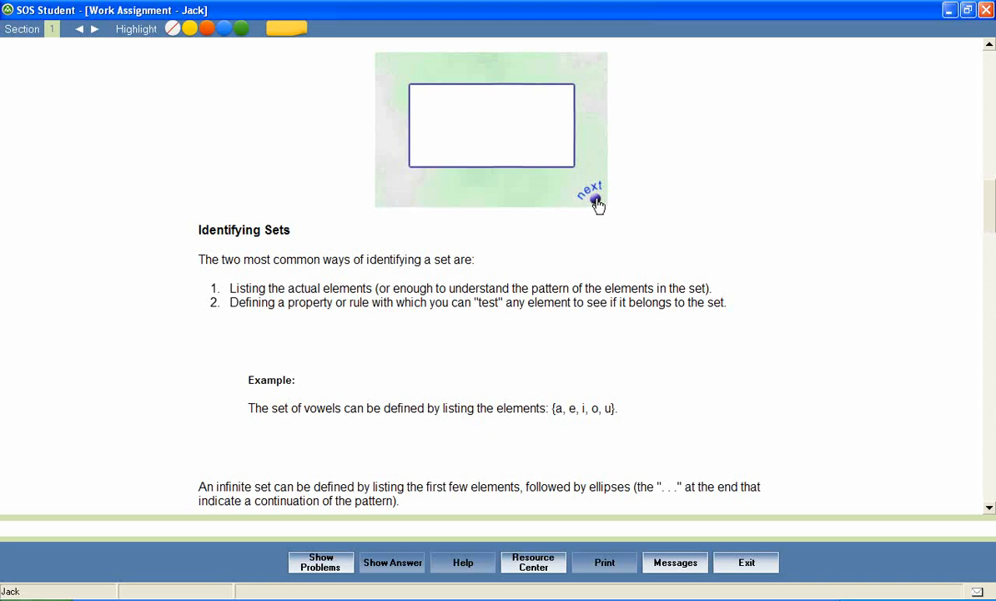
left_click(590, 191)
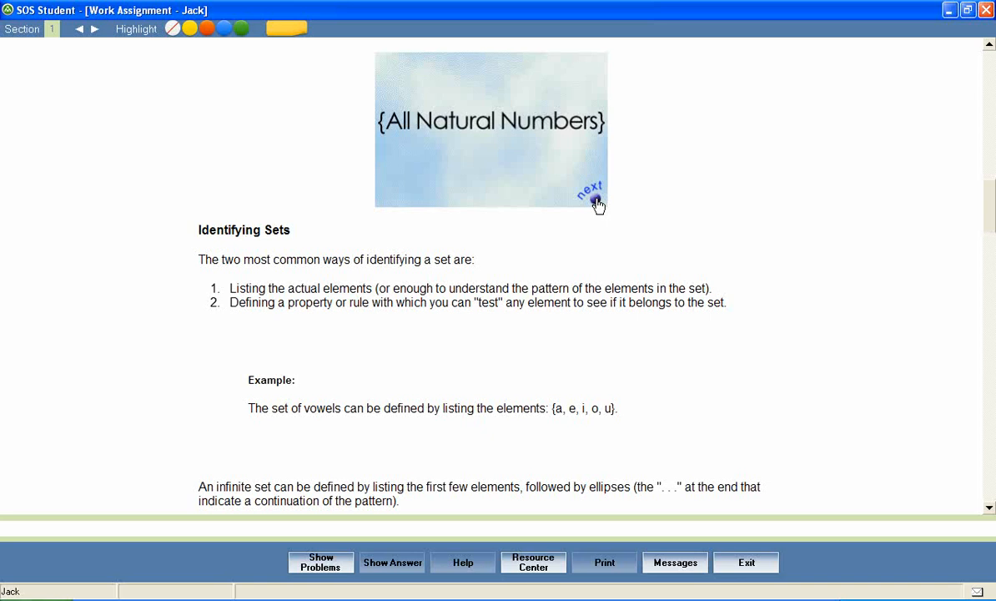
left_click(594, 193)
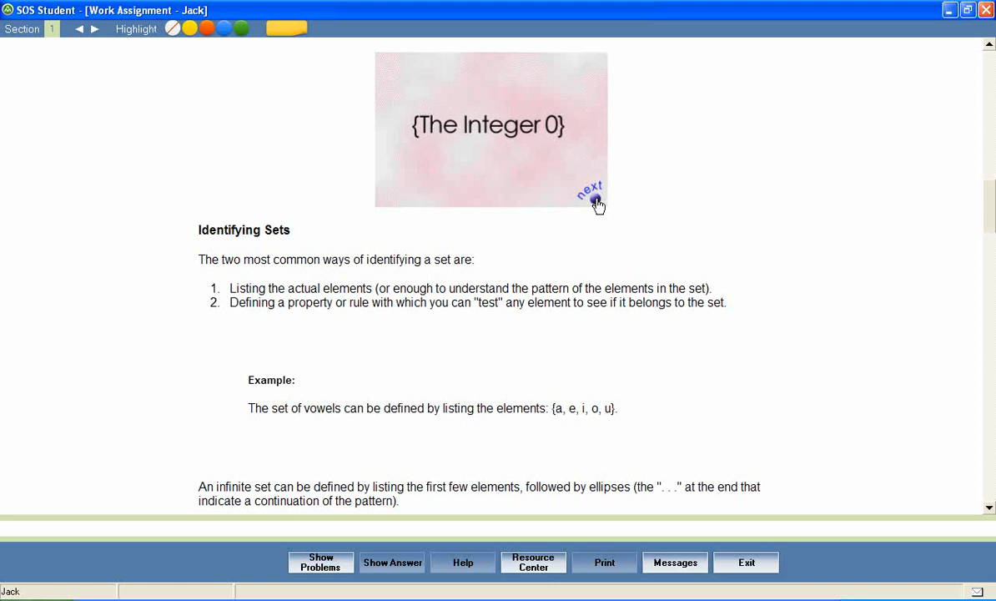
left_click(590, 193)
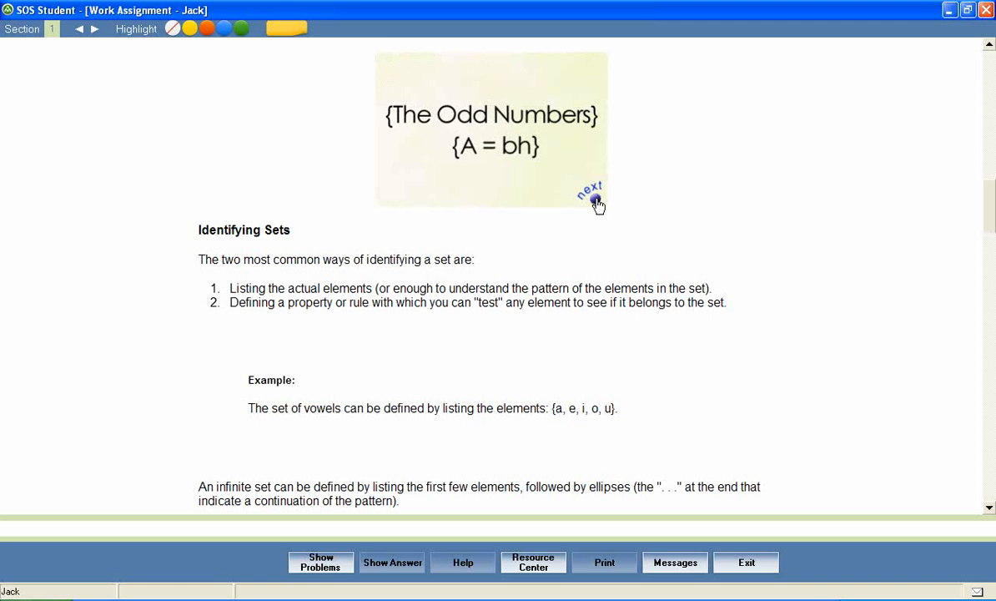
left_click(590, 192)
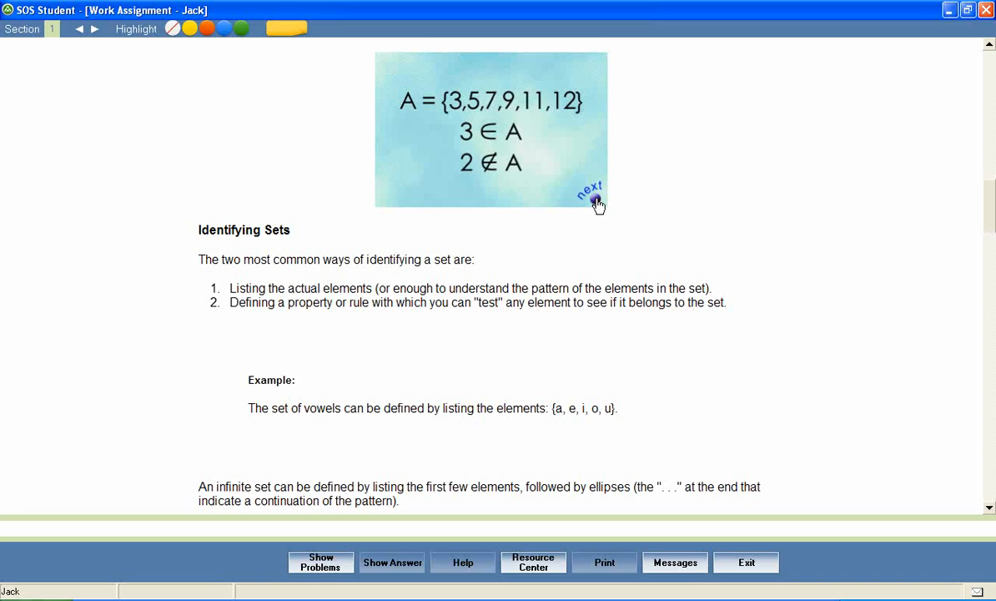
mouse_move(700, 230)
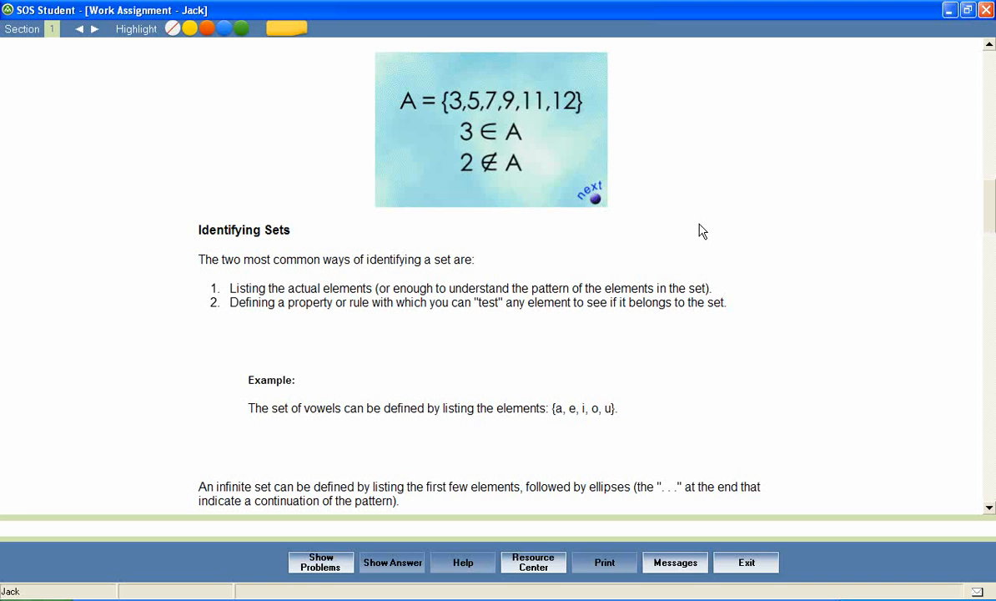
- Scroll past Set Builder Notation to the Finding Truth Sets slideshow and Line Graph section
scroll("down", 3)
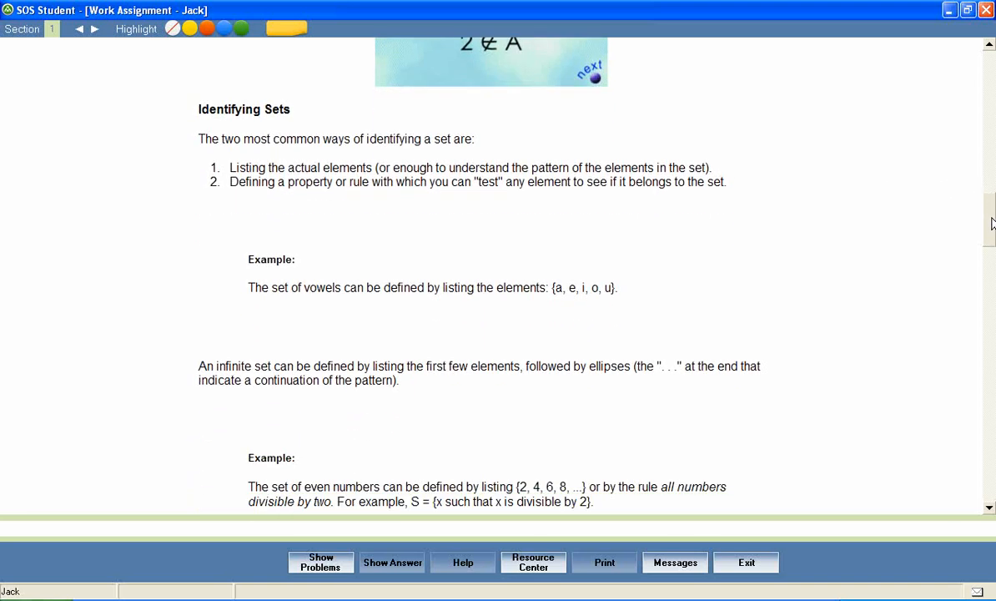
scroll("down", 3)
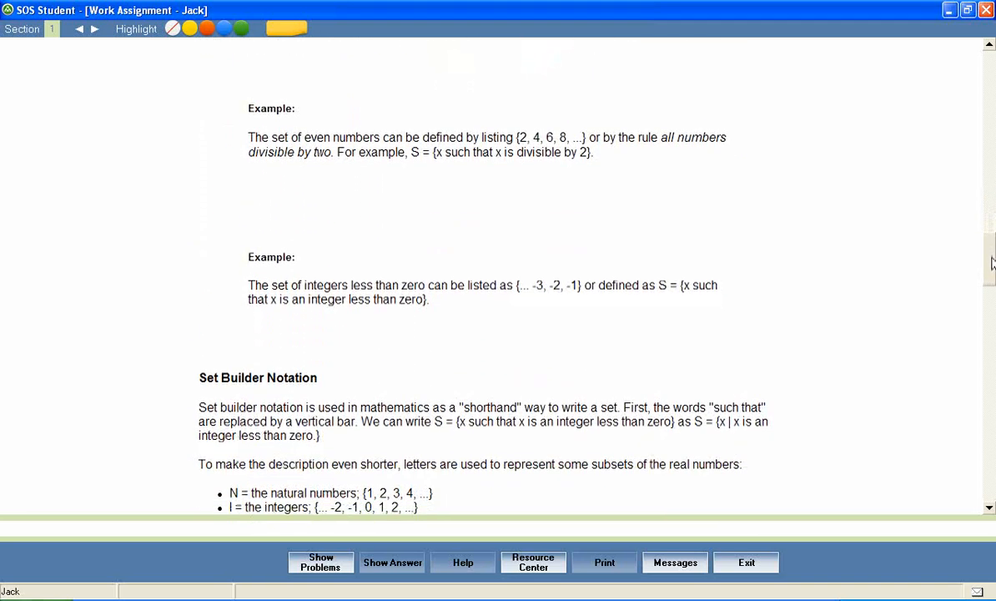
scroll("down", 3)
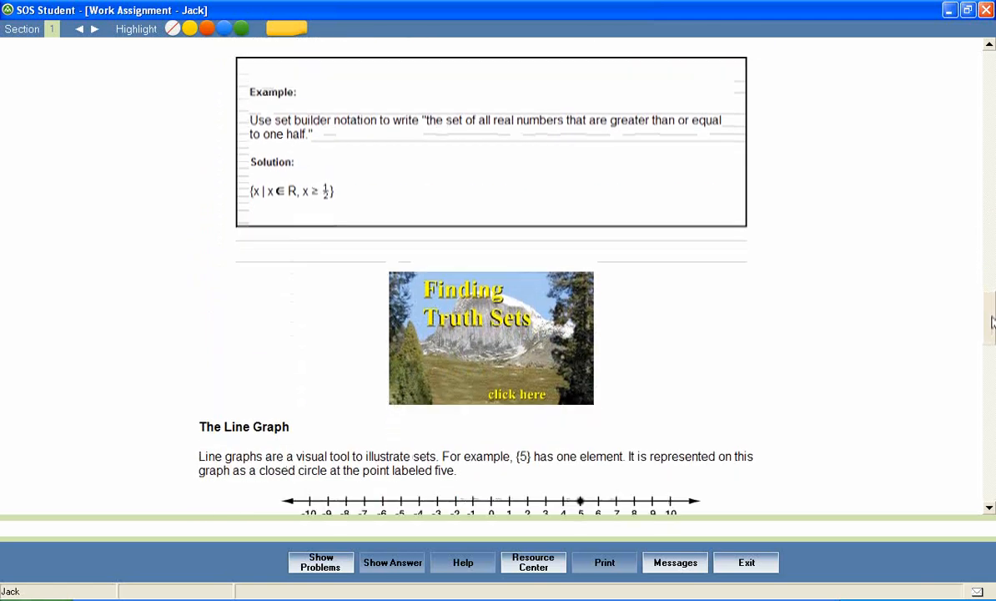
scroll("down", 3)
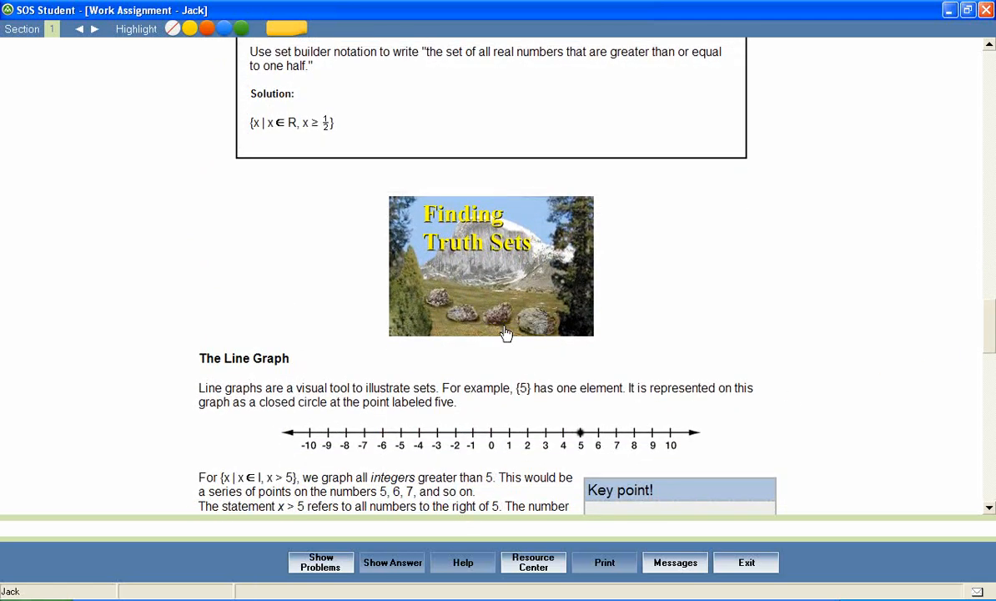
- Start the Finding Truth Sets slideshow and let it play to Thinking Mathematically
left_click(534, 320)
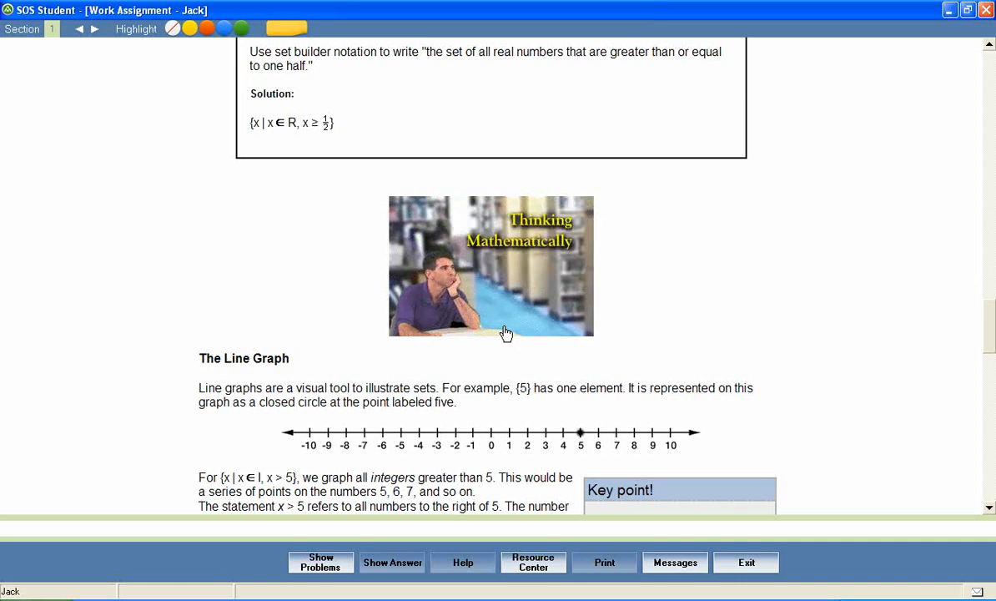
mouse_move(937, 350)
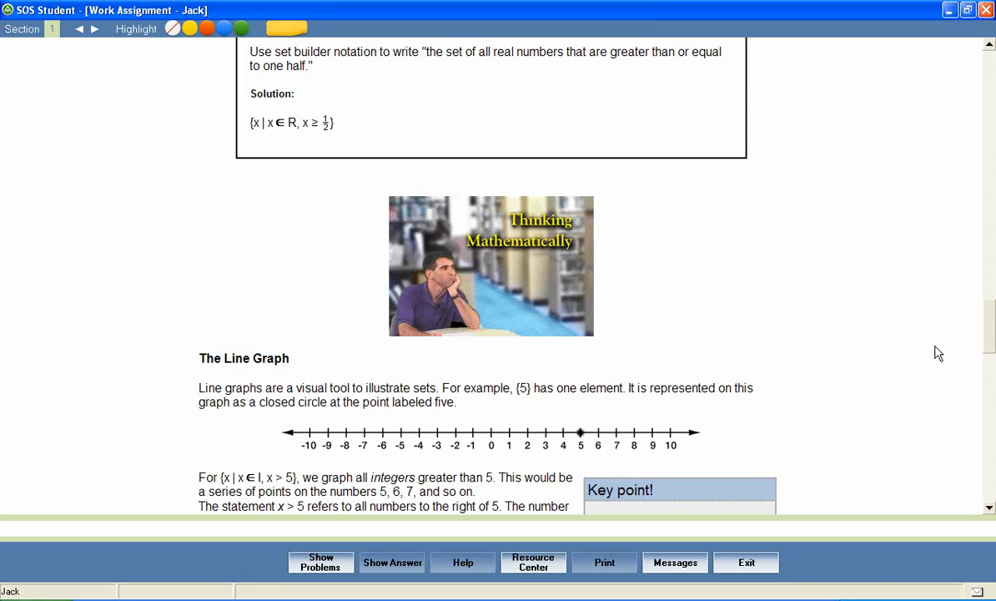
- Scroll through the x < 2 and x > -2 examples, then show the practice problems
scroll("down", 3)
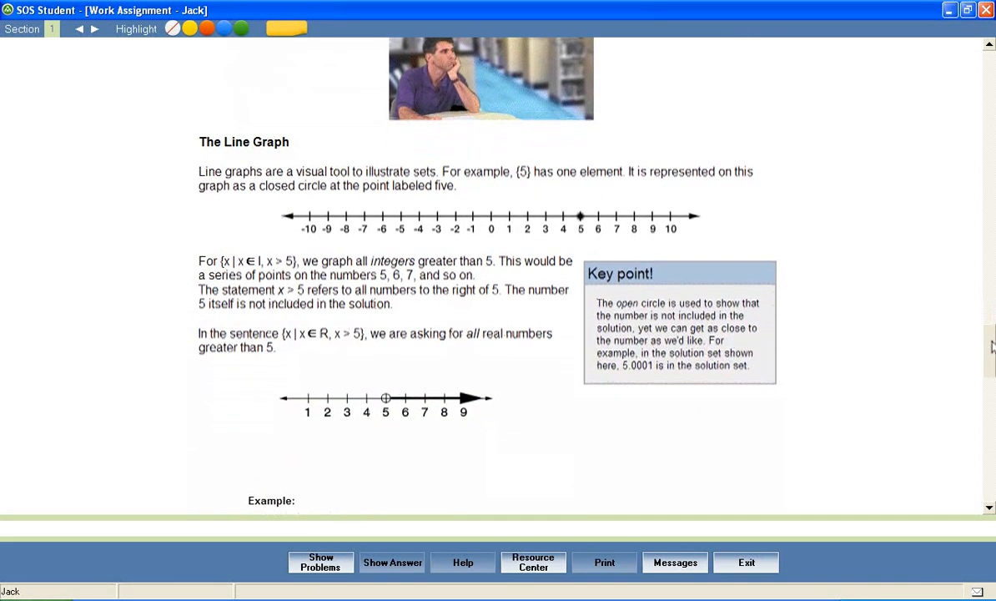
scroll("down", 3)
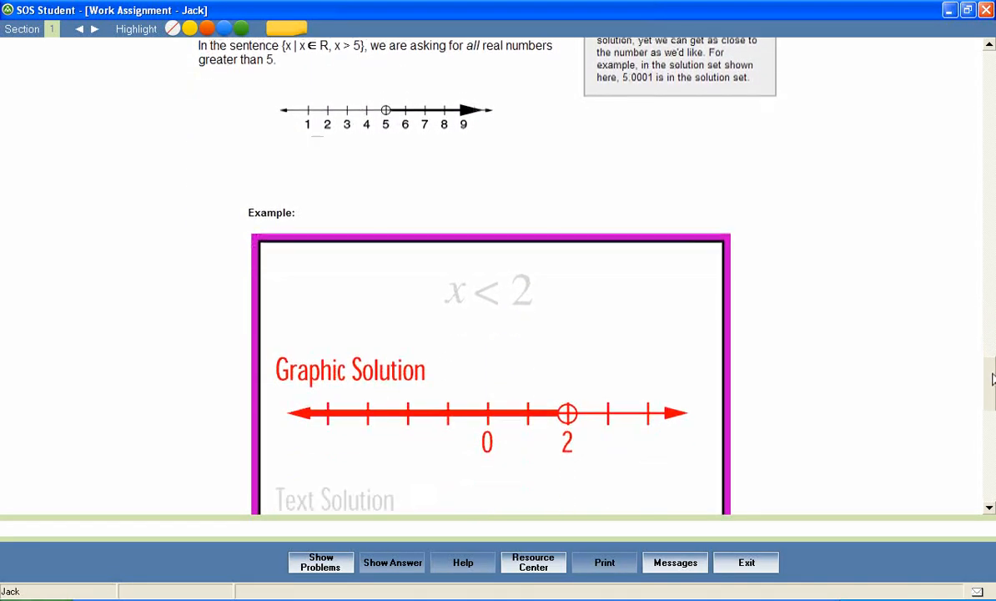
scroll("down", 3)
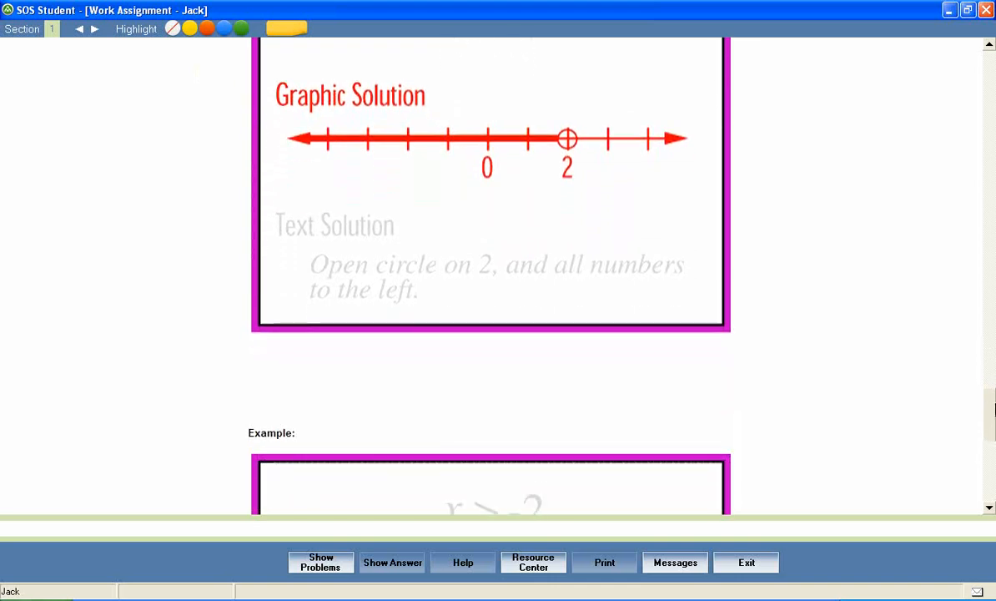
scroll("down", 3)
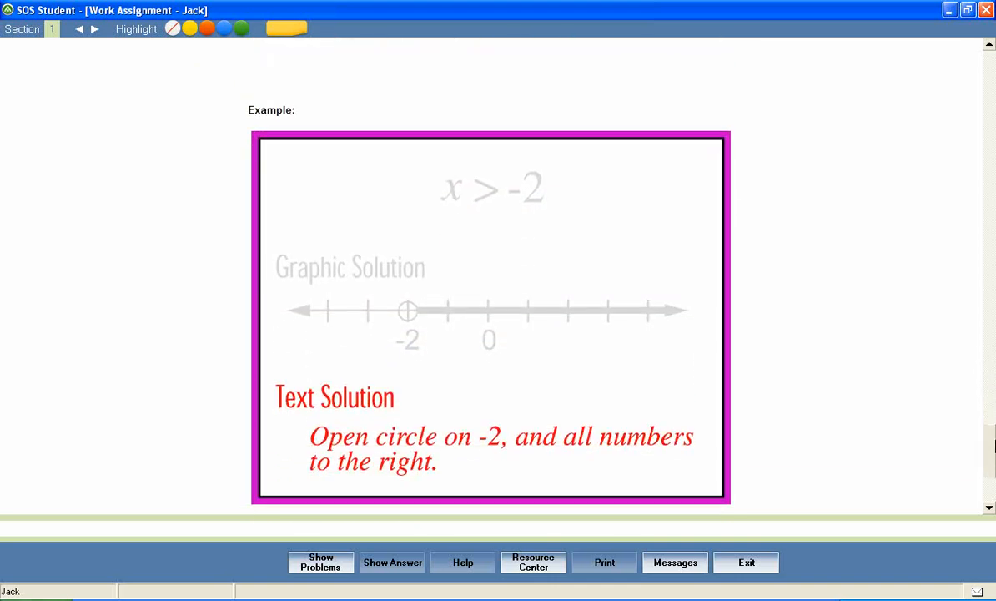
scroll("down", 3)
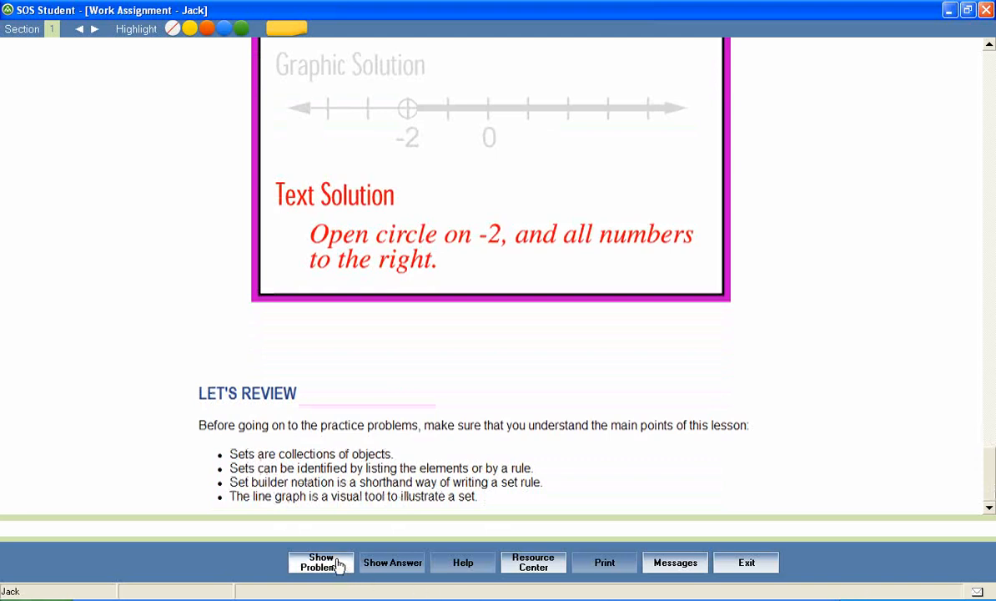
left_click(322, 561)
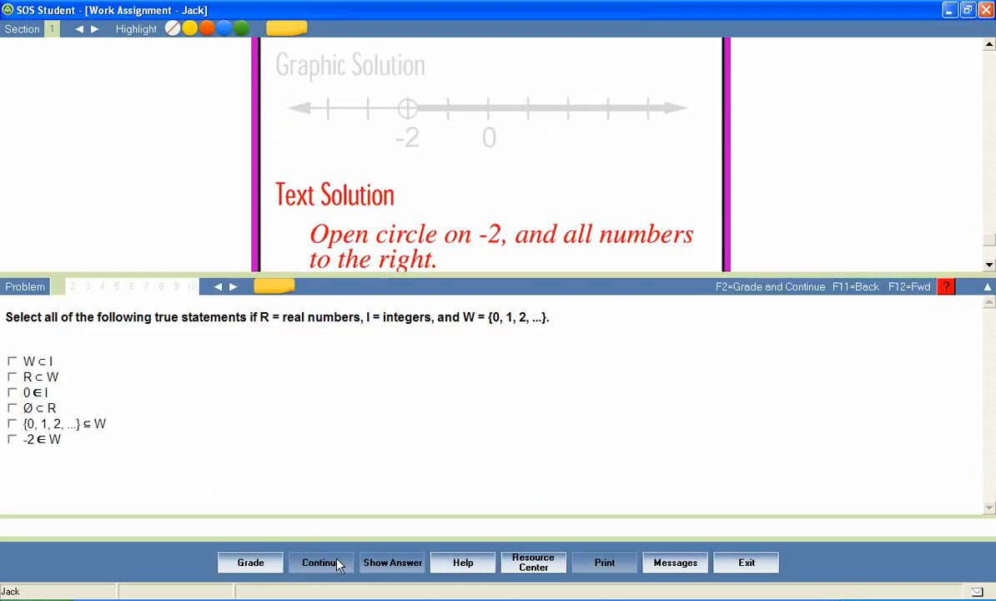
mouse_move(3, 491)
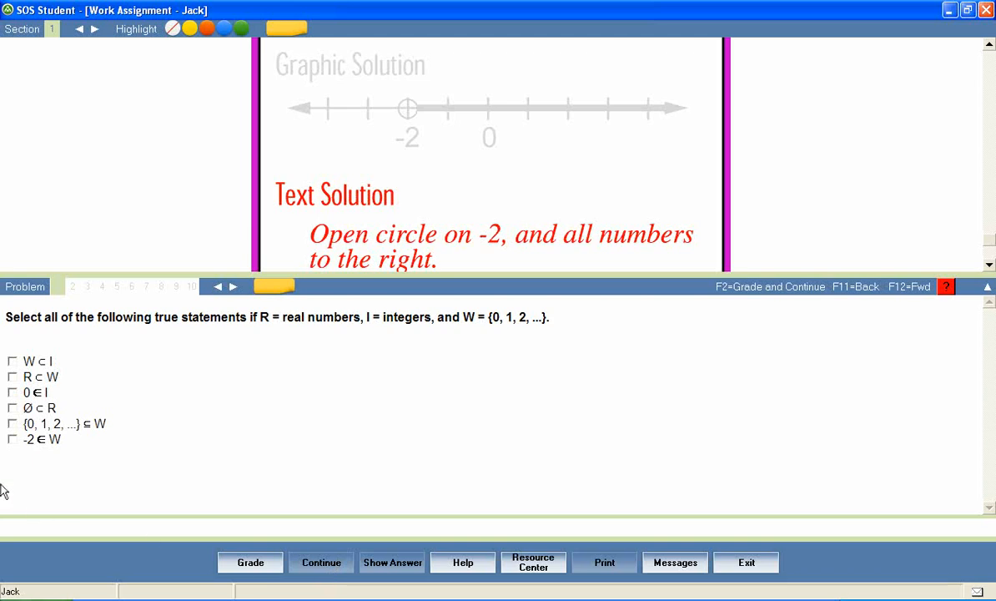
- Mark W ⊂ I and 0 ∈ I as true, grade problem 1 and continue
left_click(13, 361)
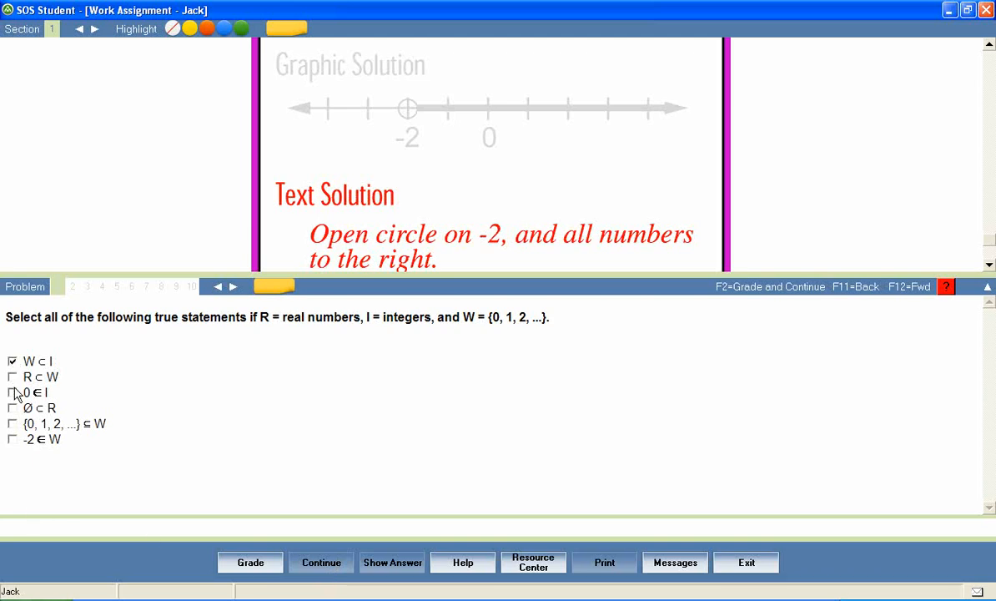
left_click(14, 392)
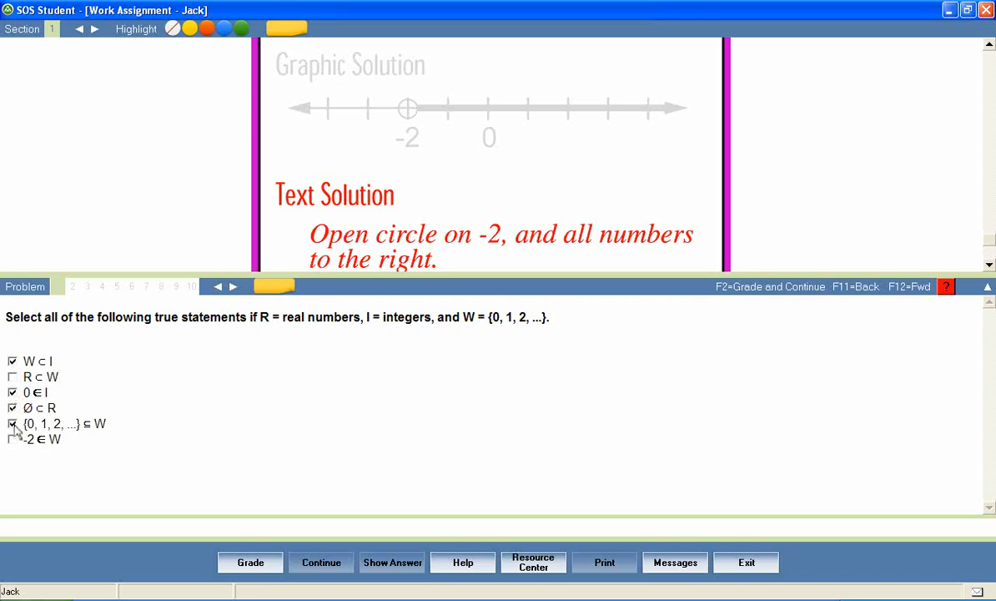
left_click(250, 560)
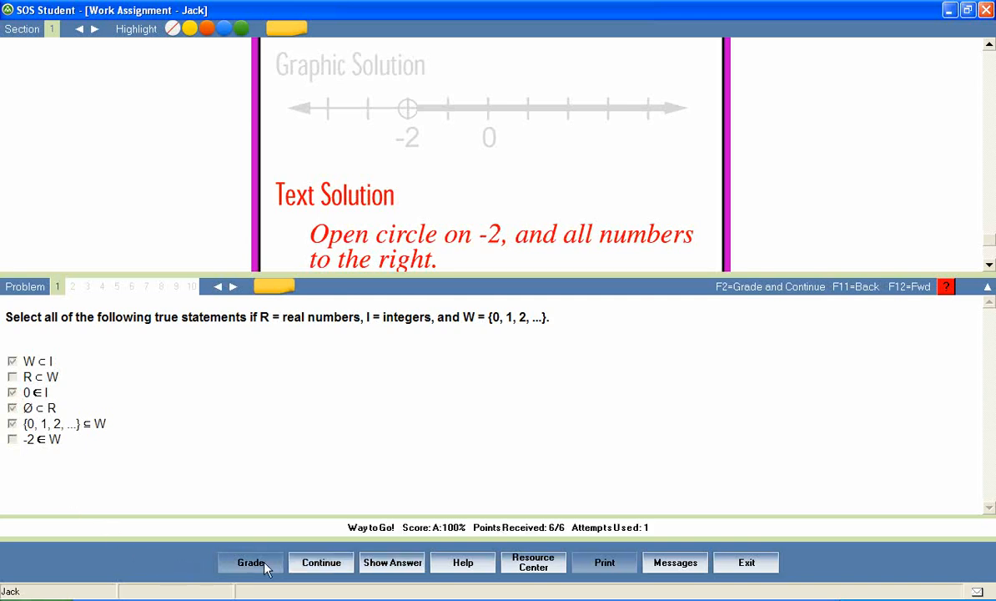
left_click(321, 561)
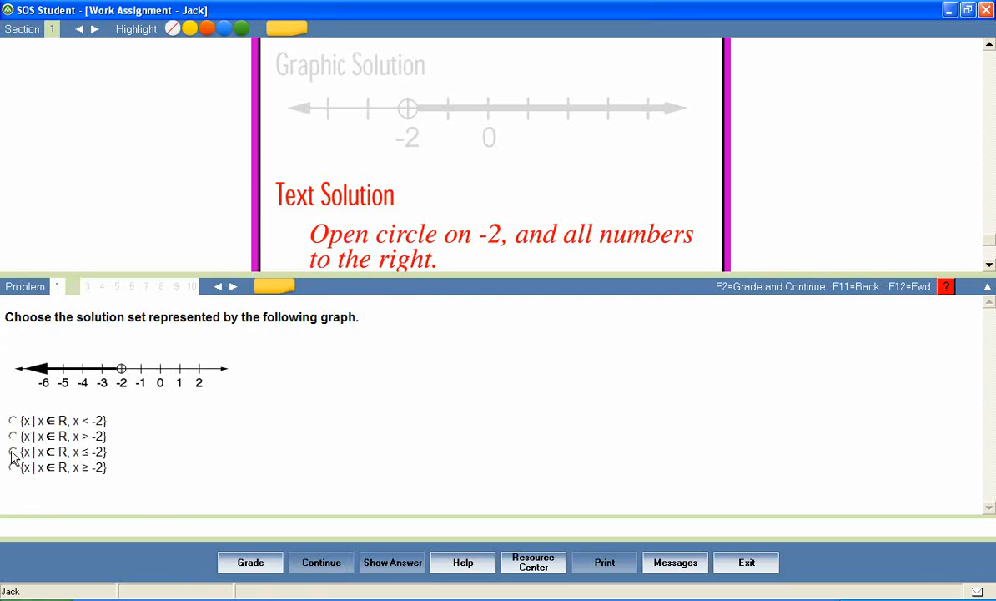
- Answer problem 2 with x < -2, grade it and continue to problem 3
left_click(13, 420)
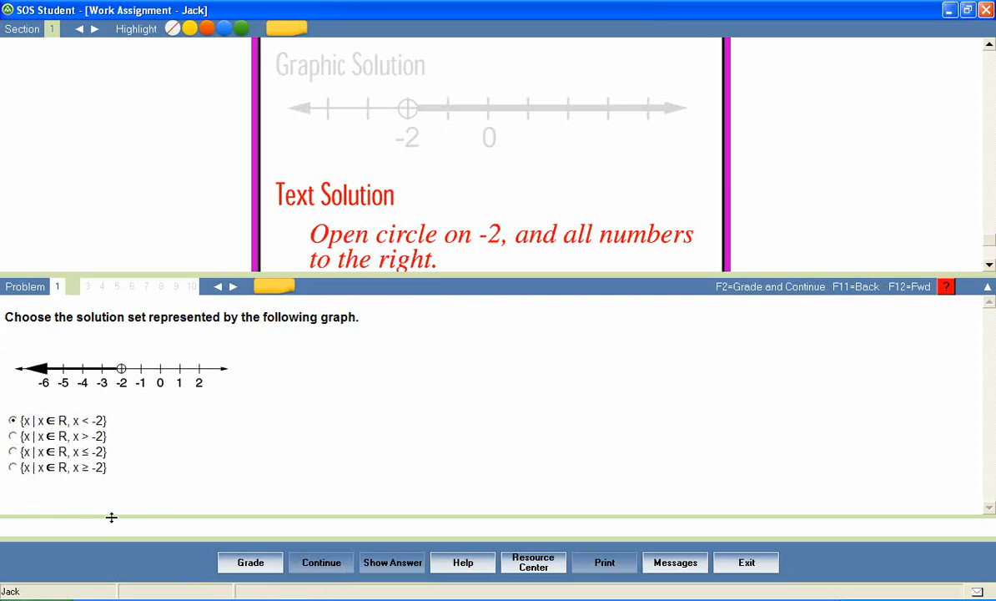
left_click(251, 561)
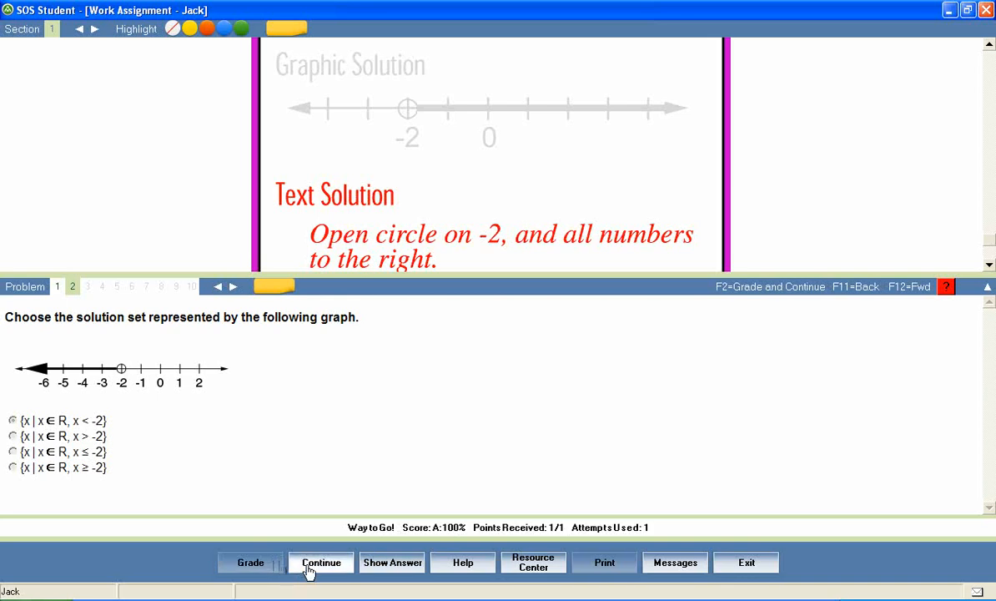
left_click(320, 560)
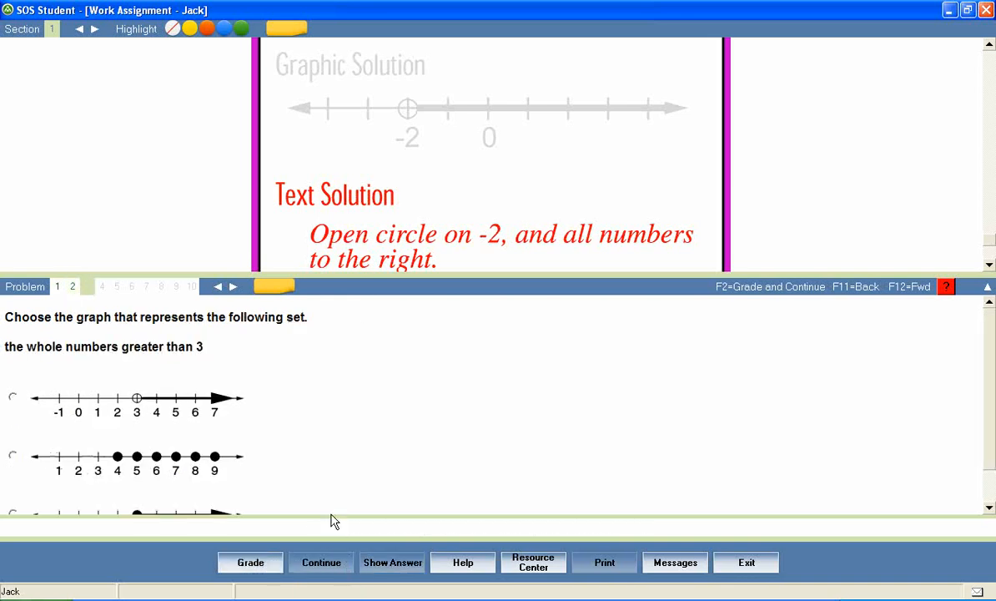
- Answer the whole-numbers graph question, pick 8 subsets of {1,2,3}, grade and continue
left_click(130, 287)
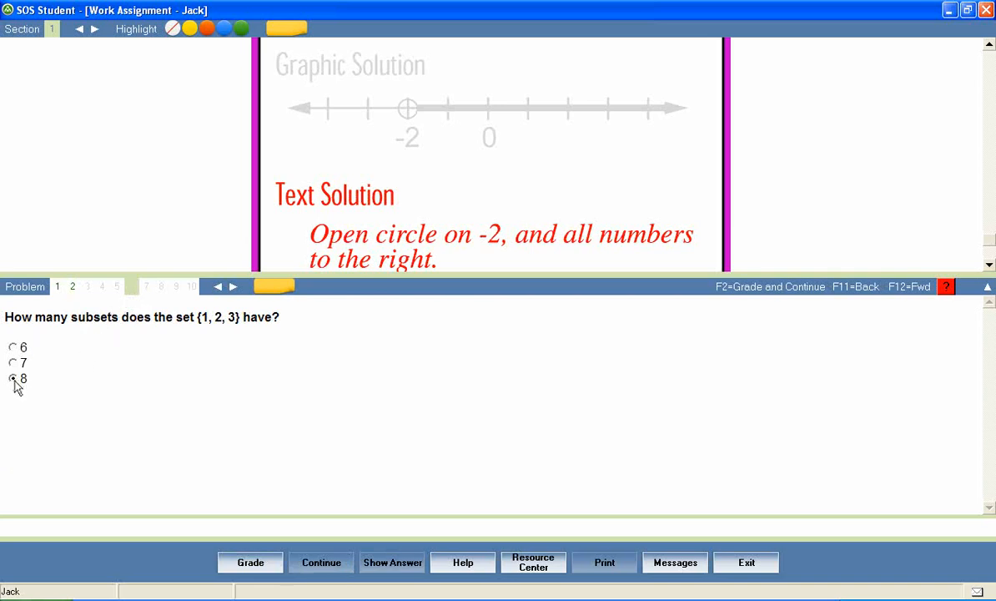
left_click(14, 377)
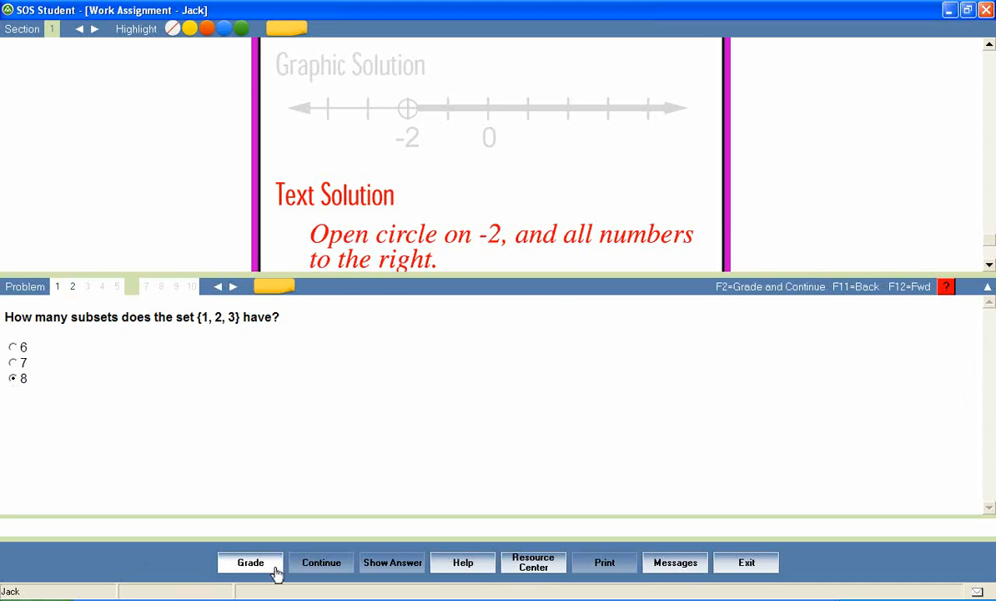
left_click(251, 561)
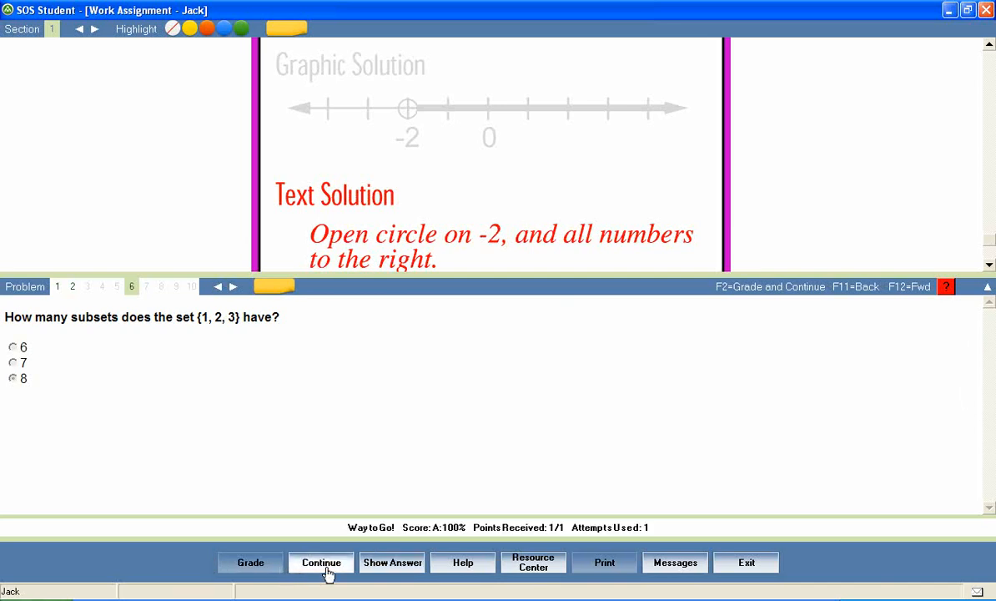
left_click(322, 560)
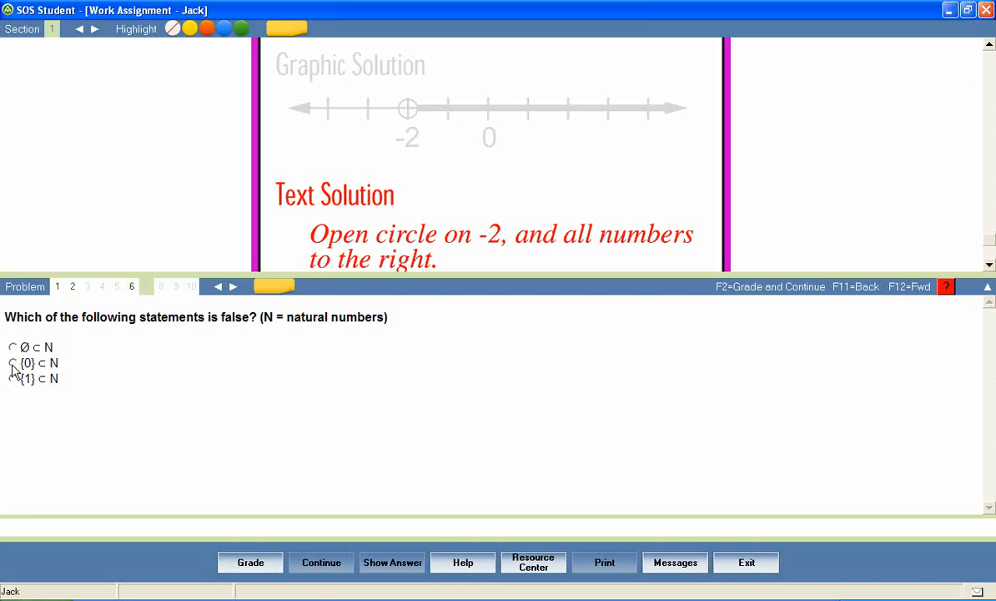
- Answer the false-statement question and pick 5/6 for the open-circle set, then grade
left_click(13, 362)
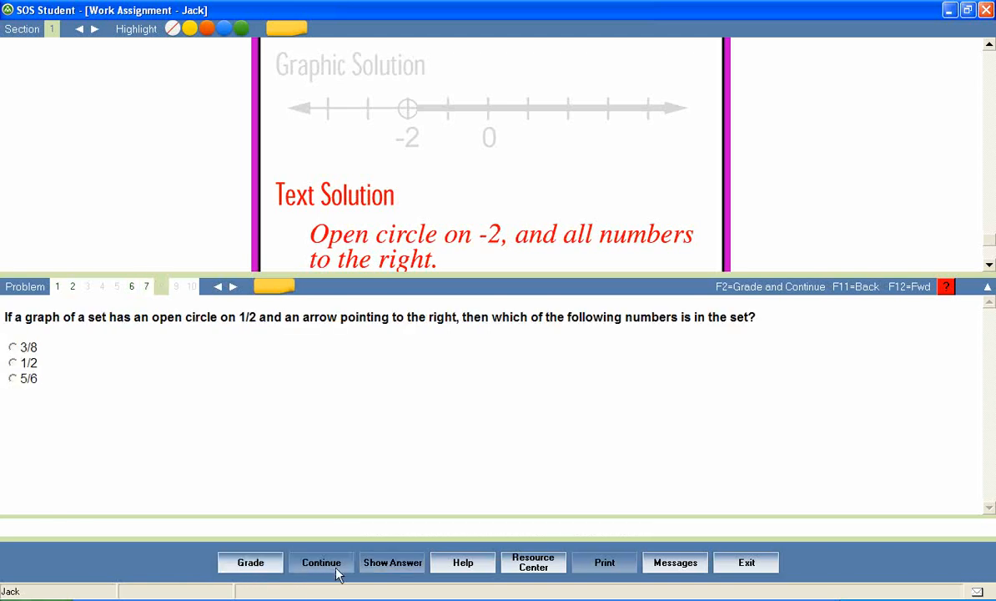
mouse_move(326, 571)
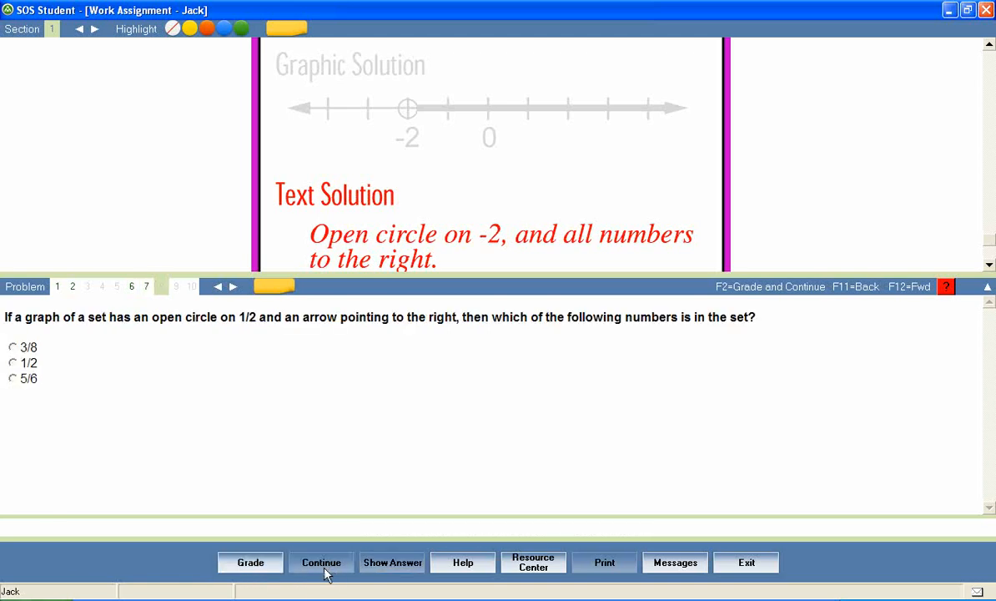
left_click(13, 377)
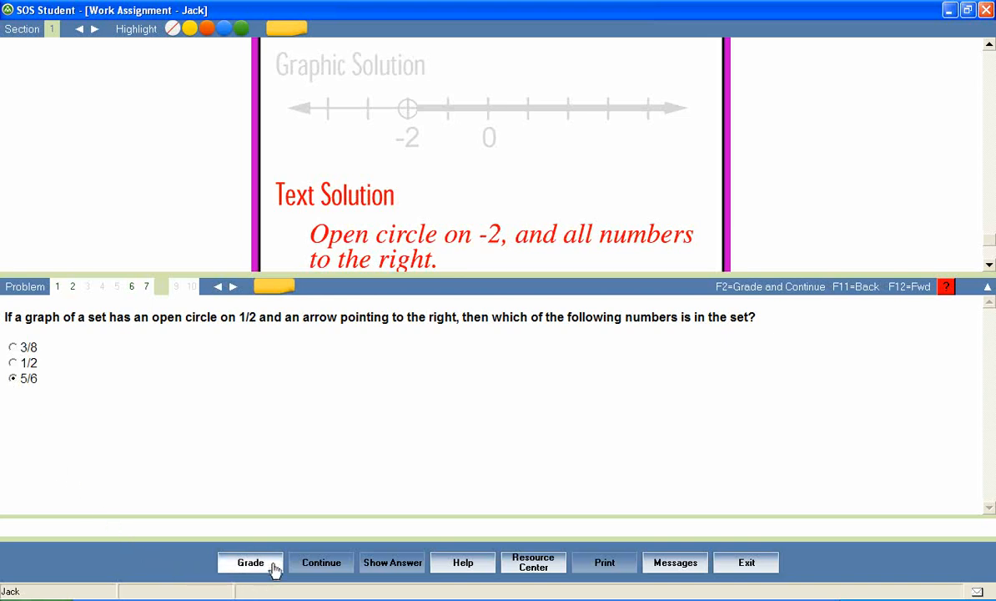
left_click(250, 560)
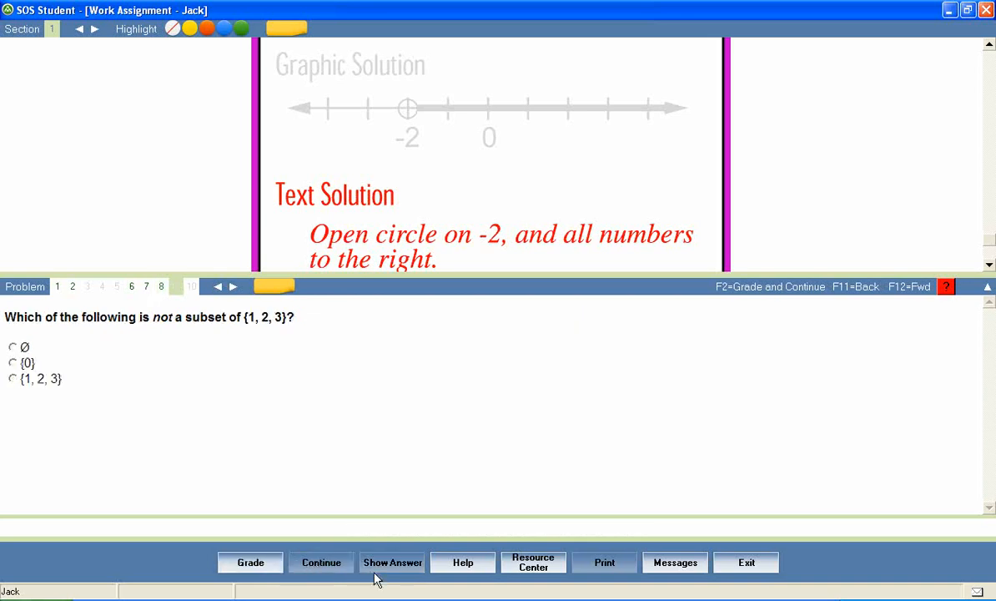
mouse_move(595, 592)
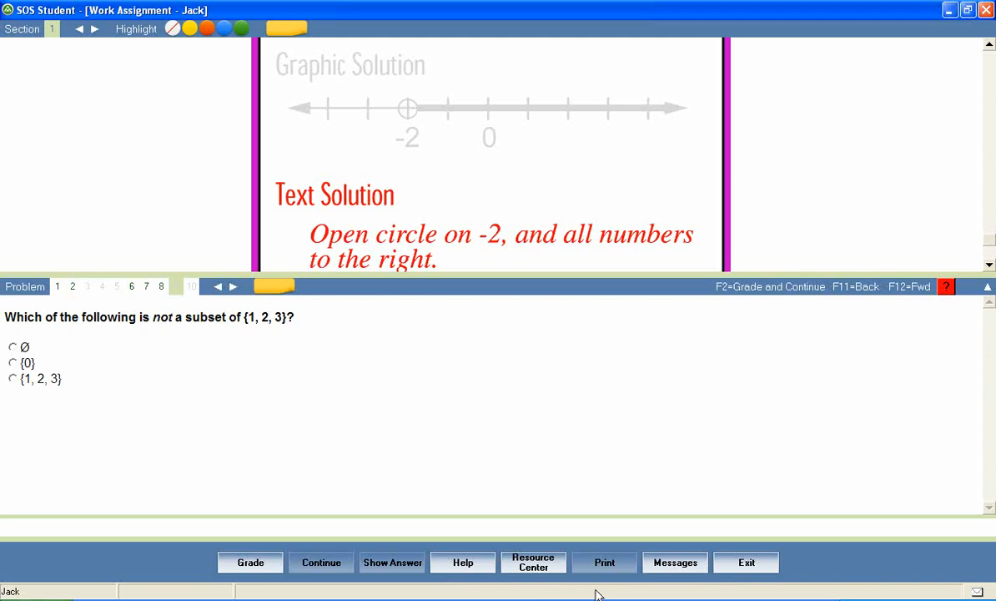
mouse_move(746, 561)
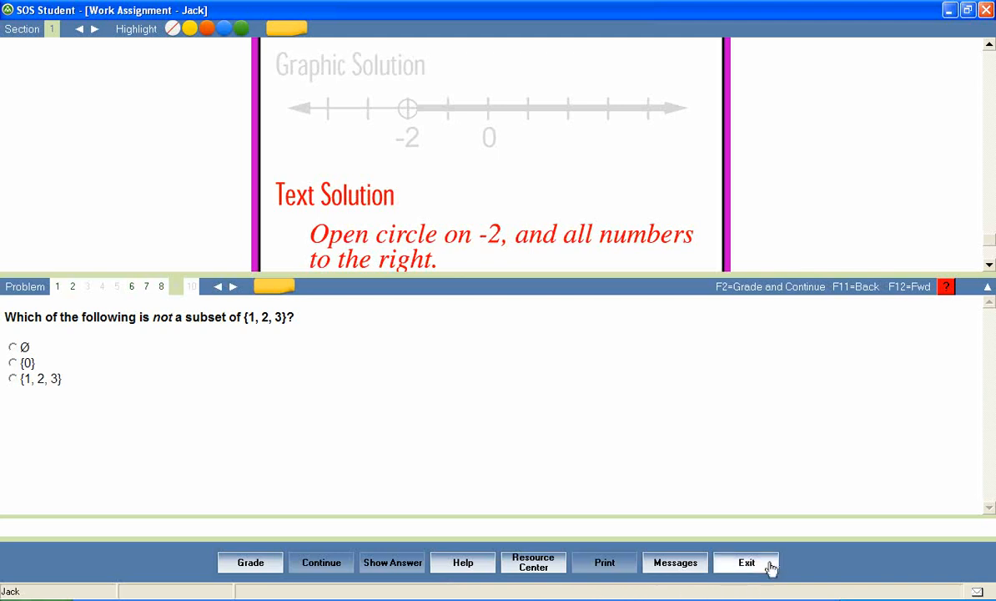
- Exit the Algebra lesson back to today's Assignments list
left_click(744, 560)
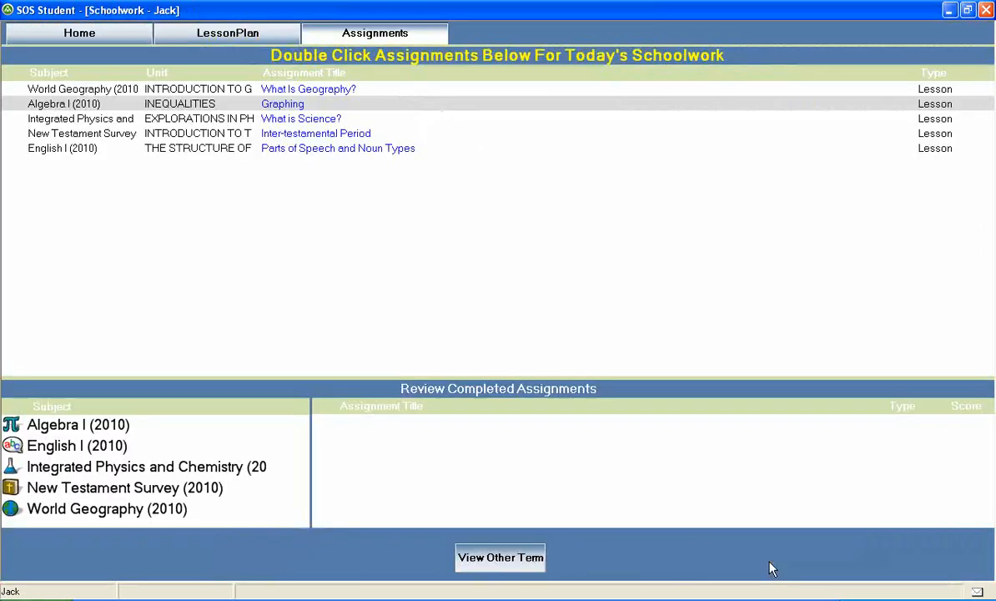
mouse_move(307, 89)
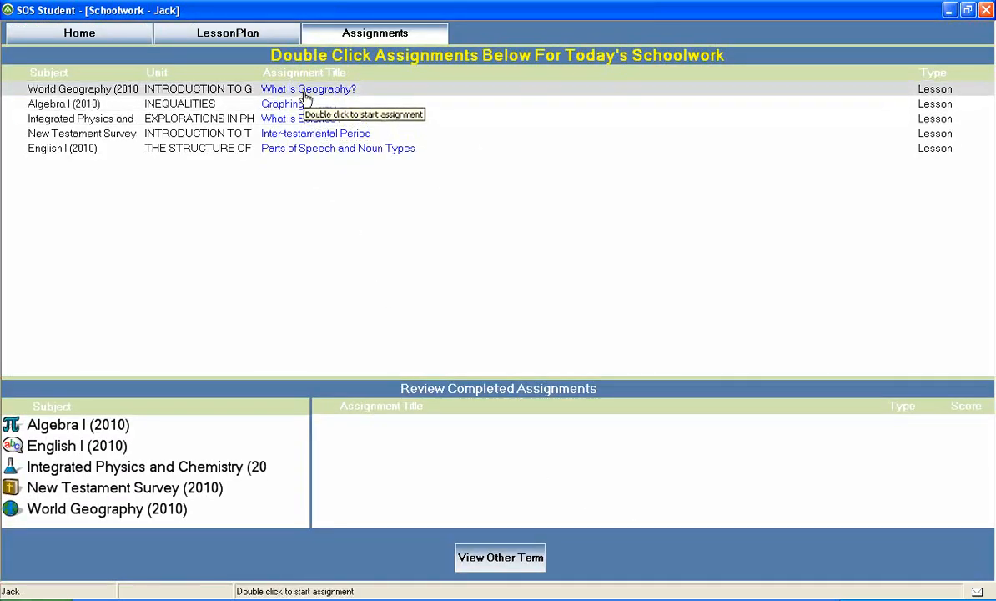